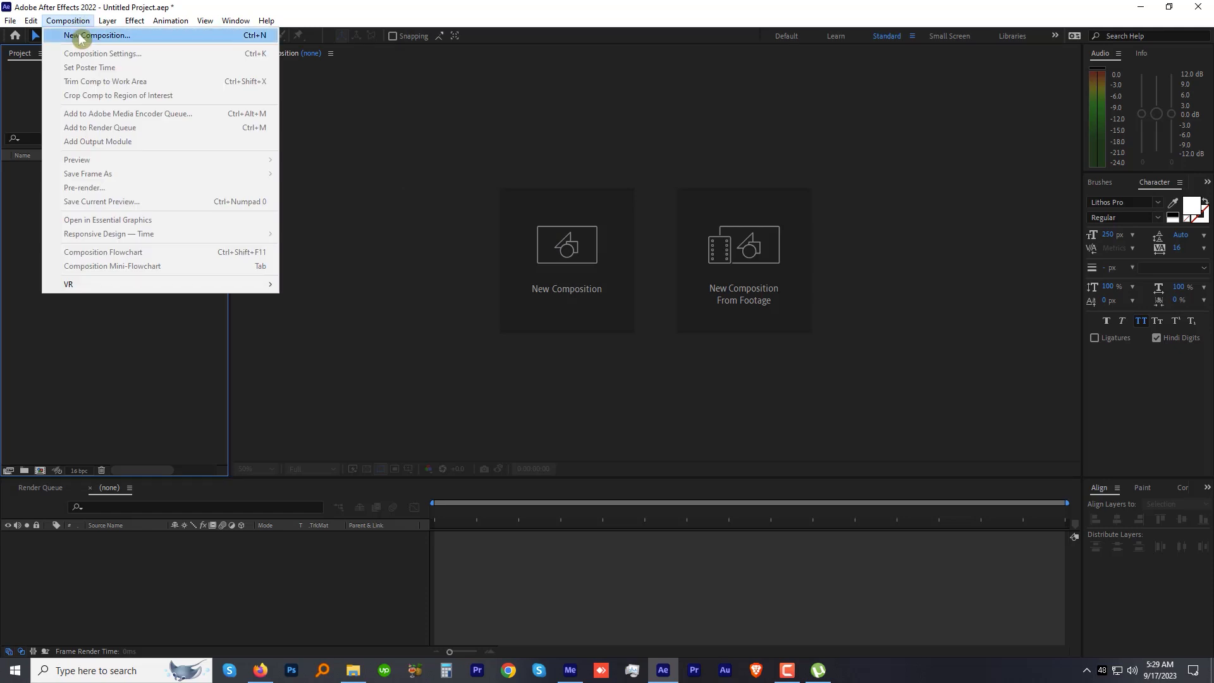
# Step: Create a 1920×1080, 29.97 fps HDTV composition named Render
pyautogui.click(100, 34)
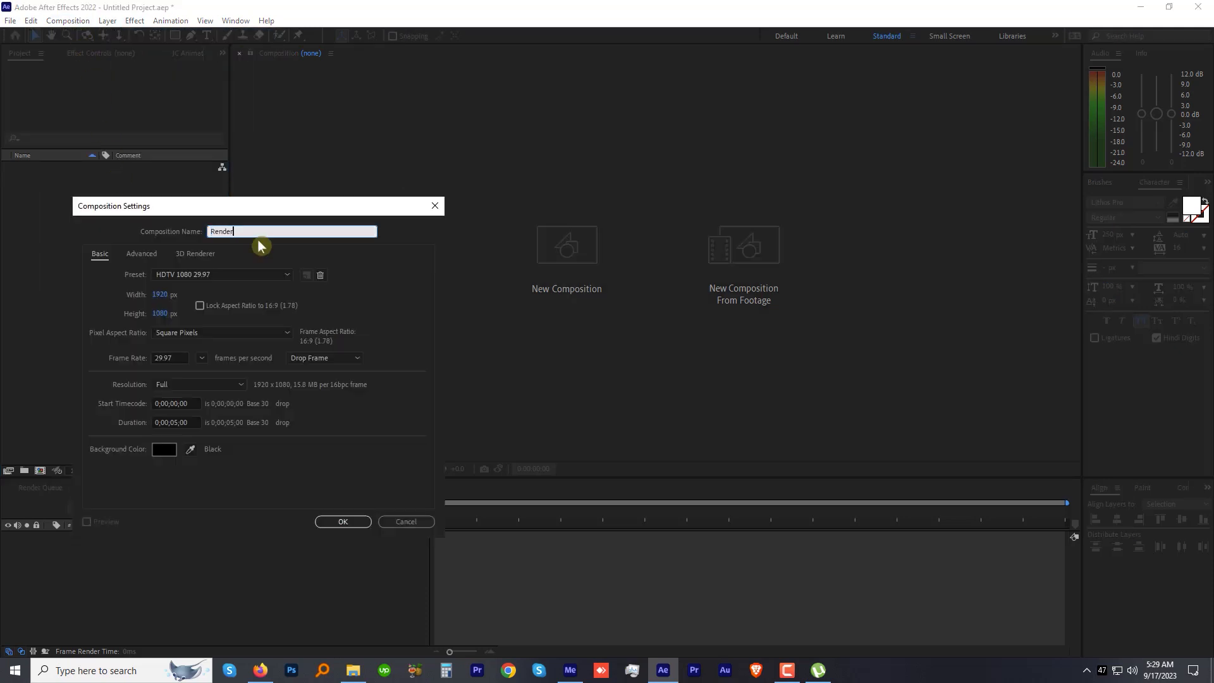
pyautogui.moveTo(191, 280)
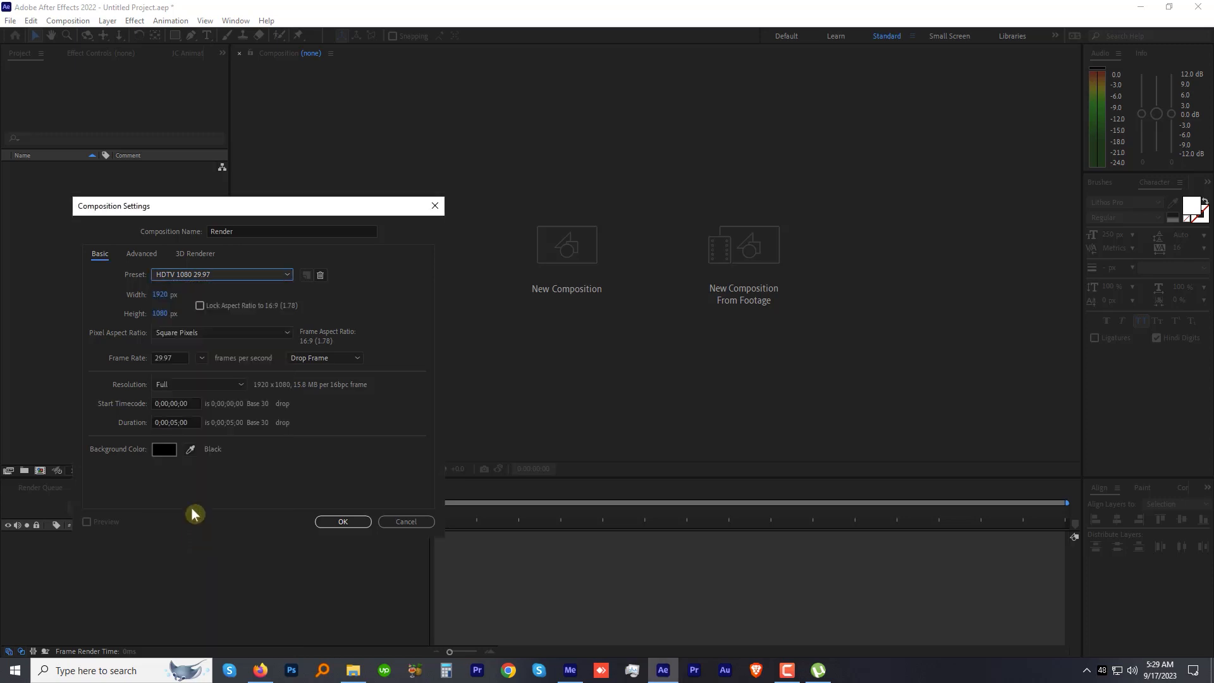
pyautogui.moveTo(342, 521)
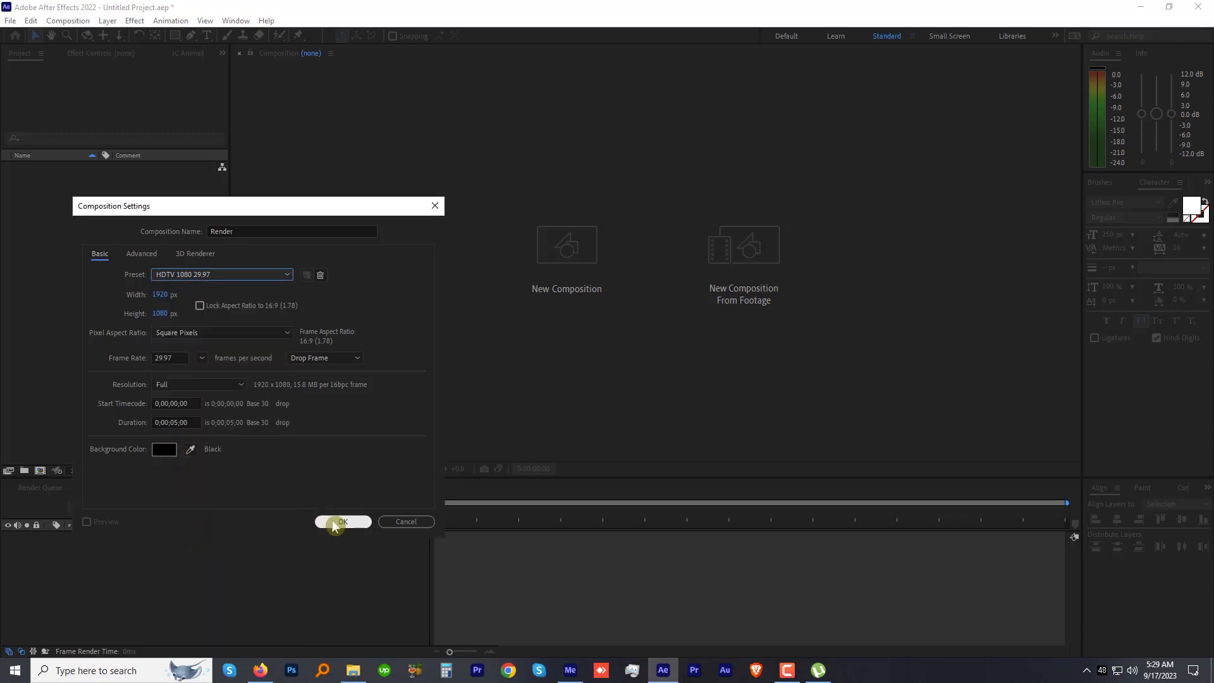
pyautogui.click(341, 521)
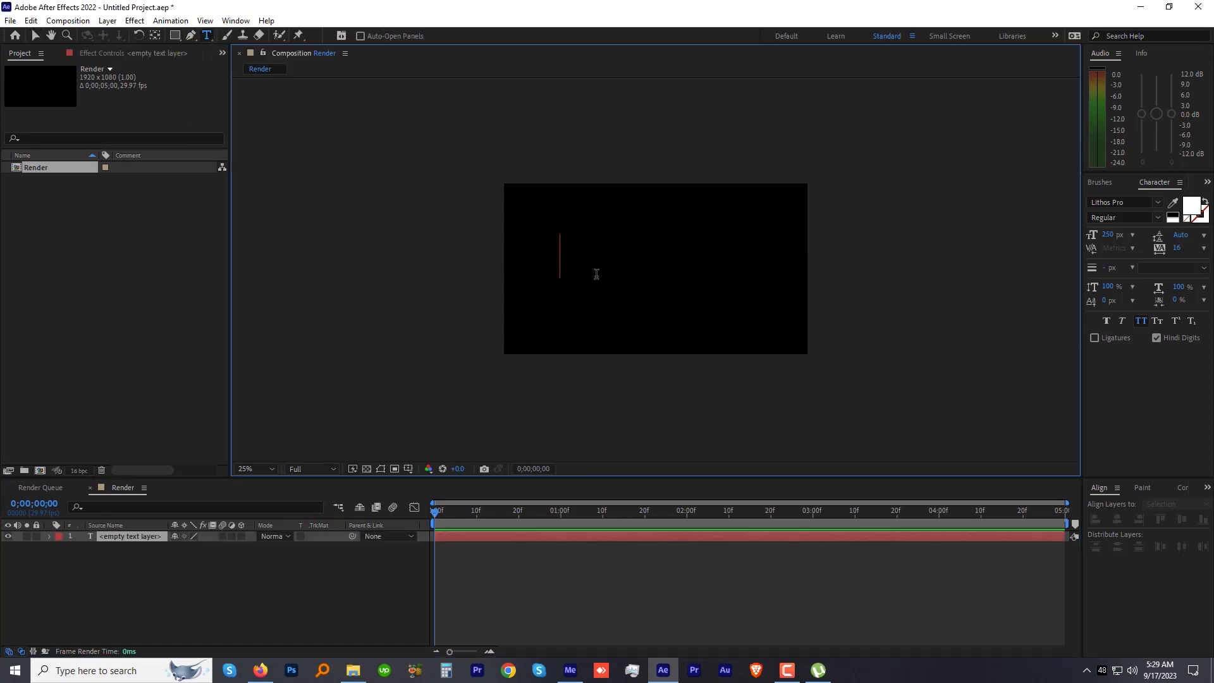
# Step: Type ROLLING in Lemon Milk Bold and centre it horizontally and vertically
pyautogui.write('ROLLING')
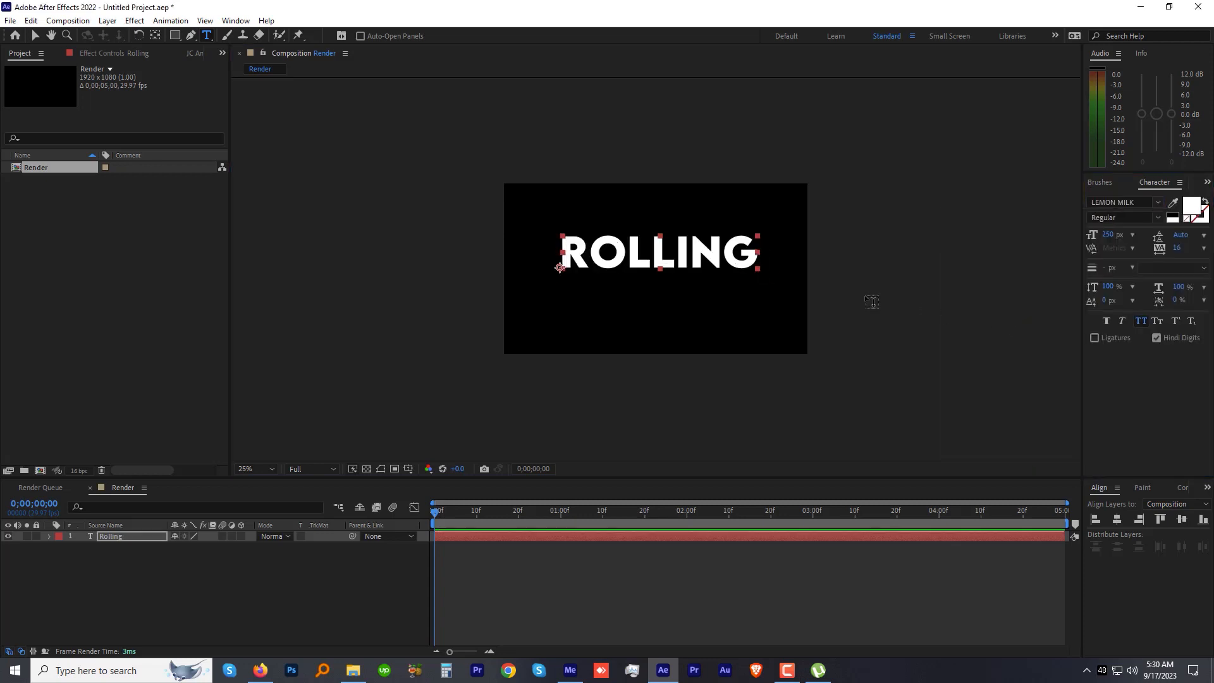
pyautogui.click(1121, 217)
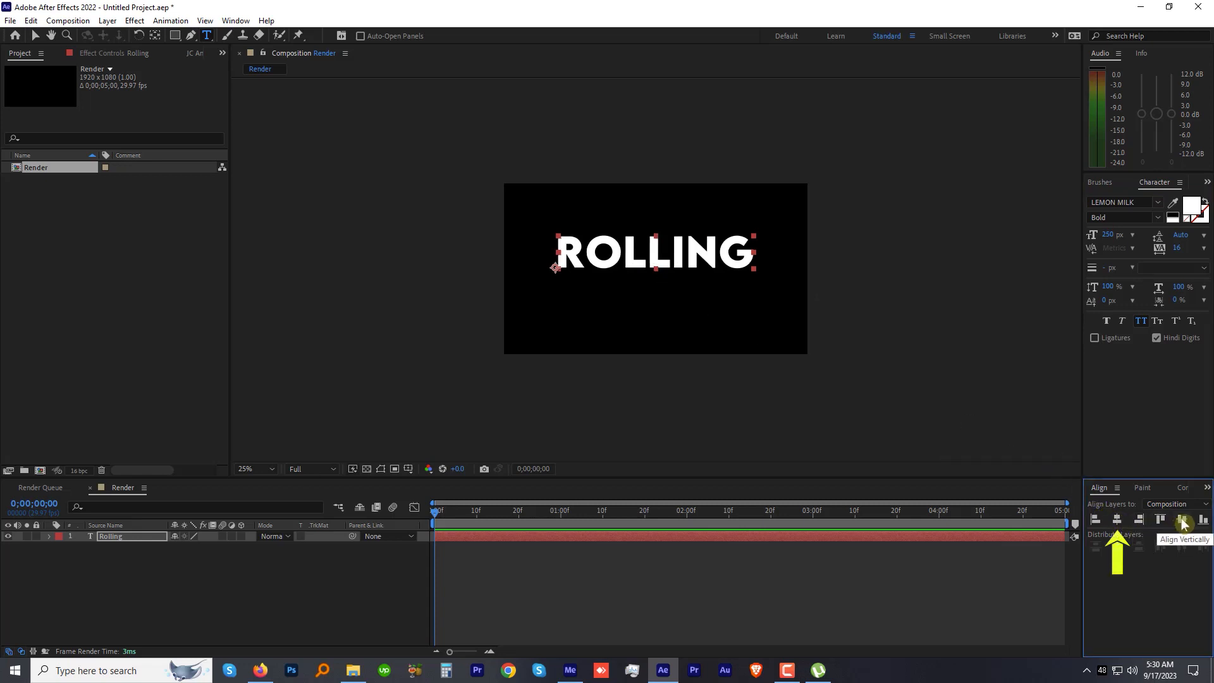
pyautogui.click(1182, 520)
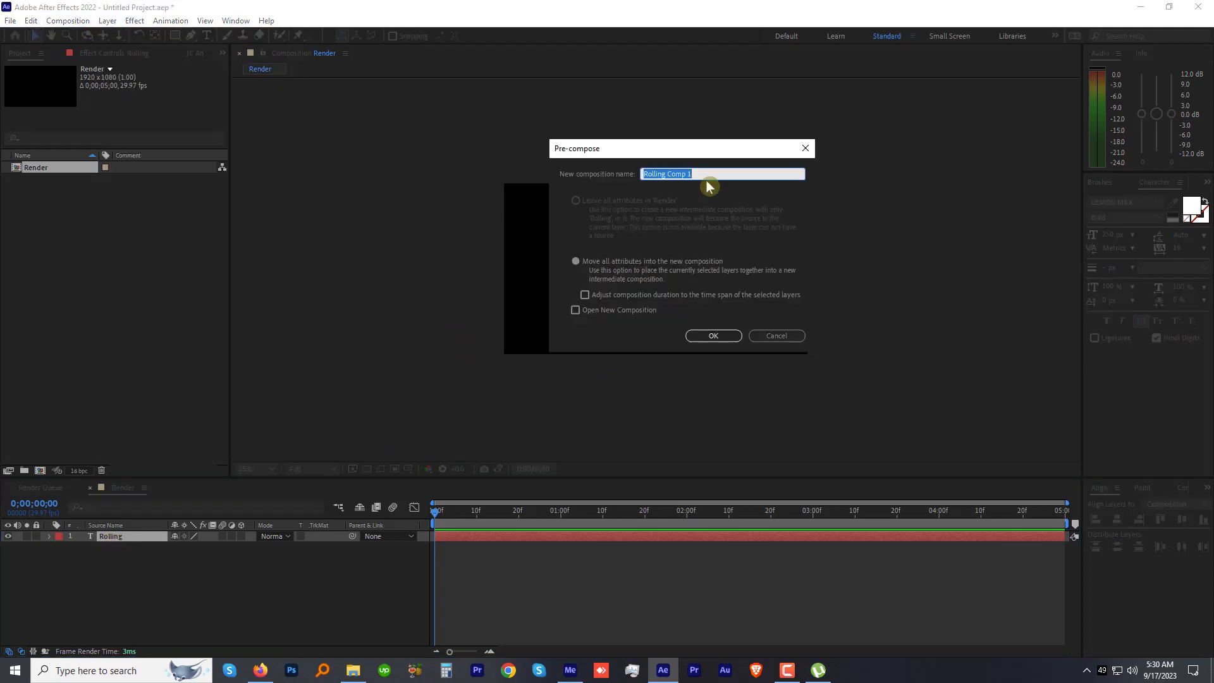
# Step: Pre-compose the ROLLING text as 'Text' and crop that comp to the word (1288×264)
pyautogui.write('Text')
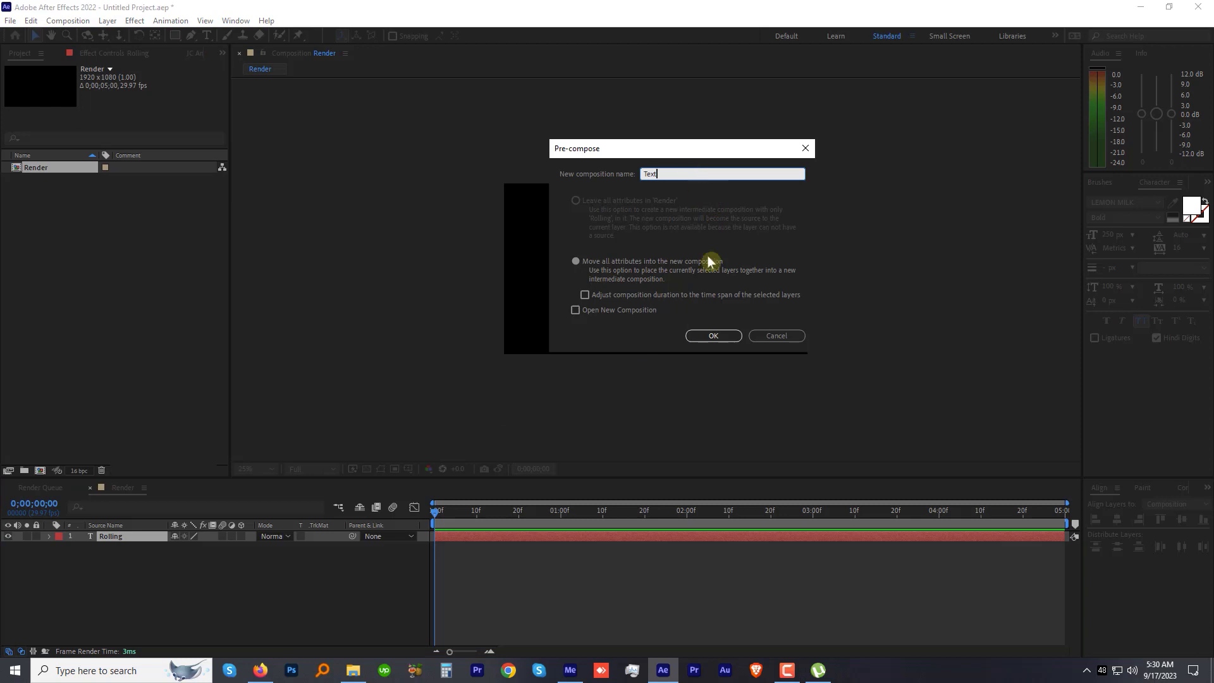
pyautogui.click(711, 335)
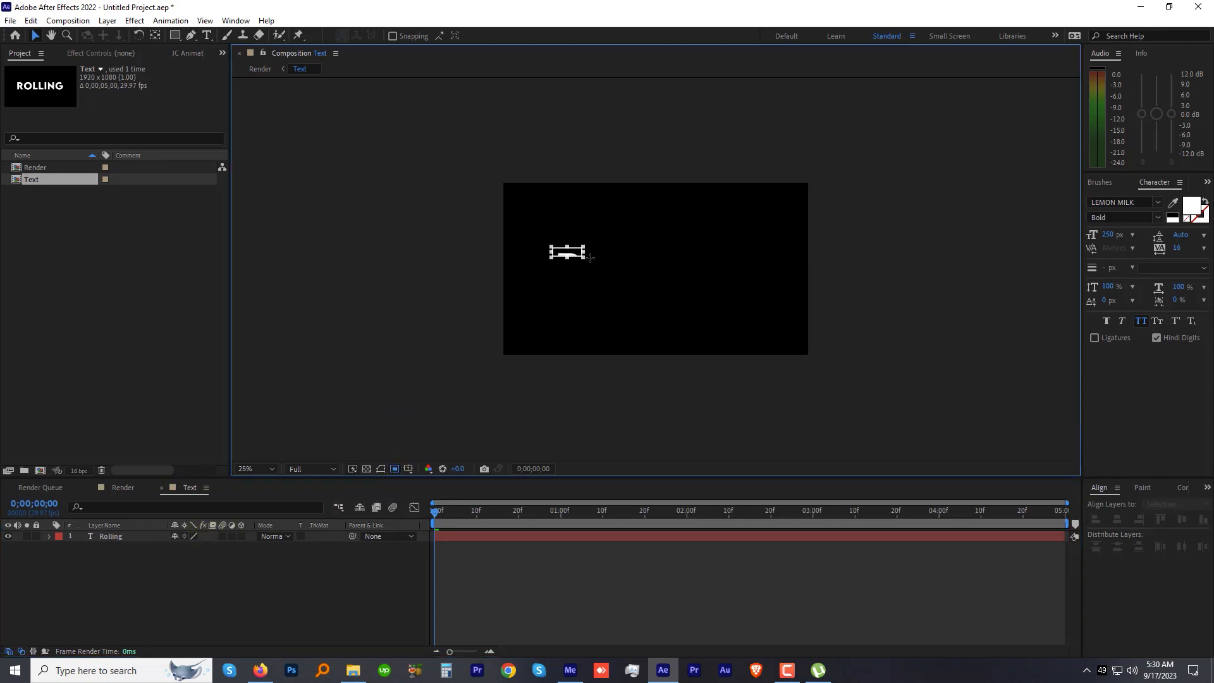
pyautogui.write('ROLLING')
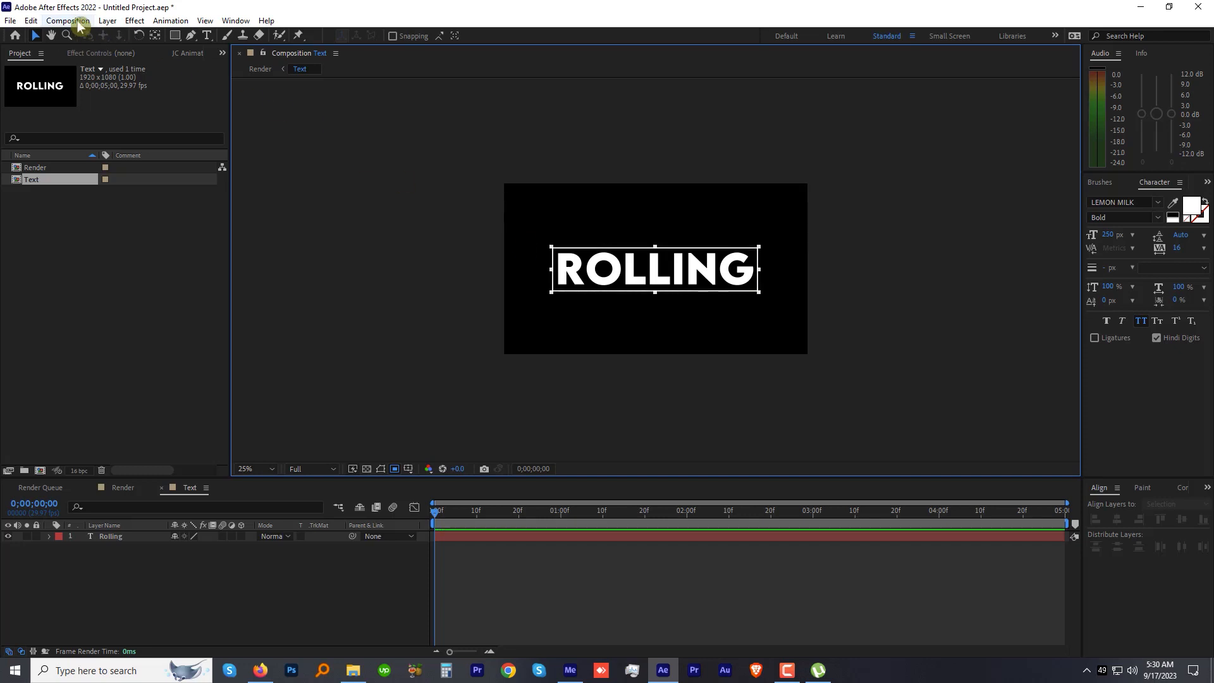
pyautogui.click(67, 20)
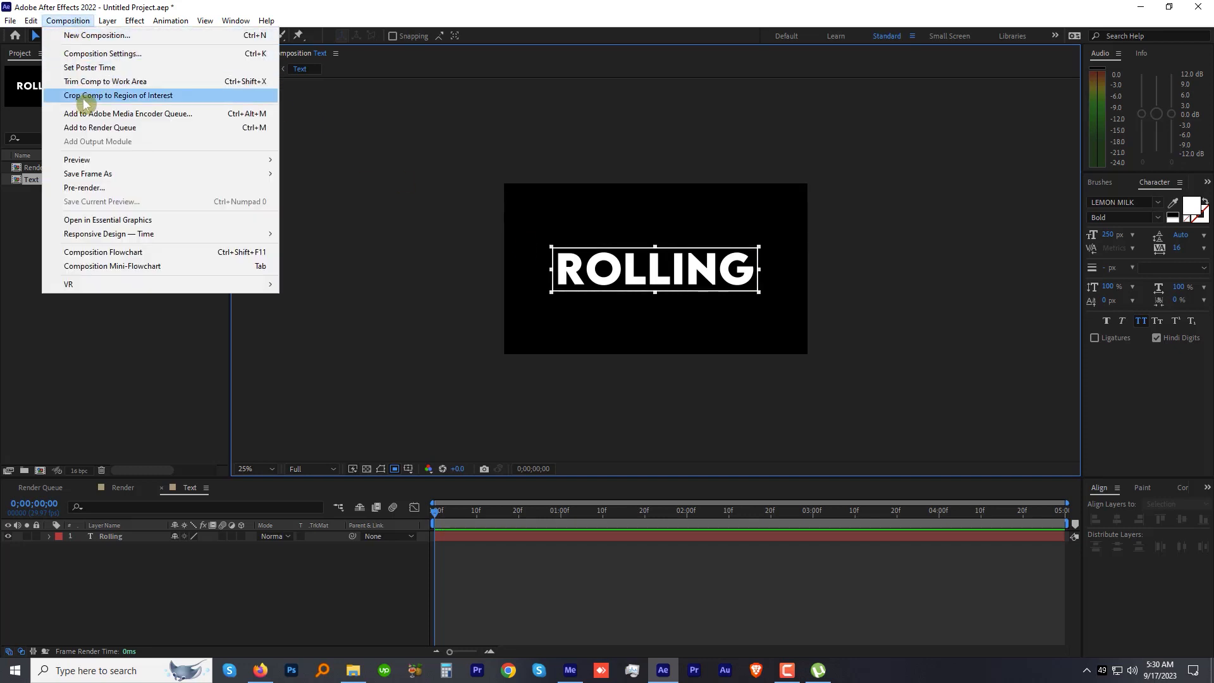
pyautogui.click(658, 300)
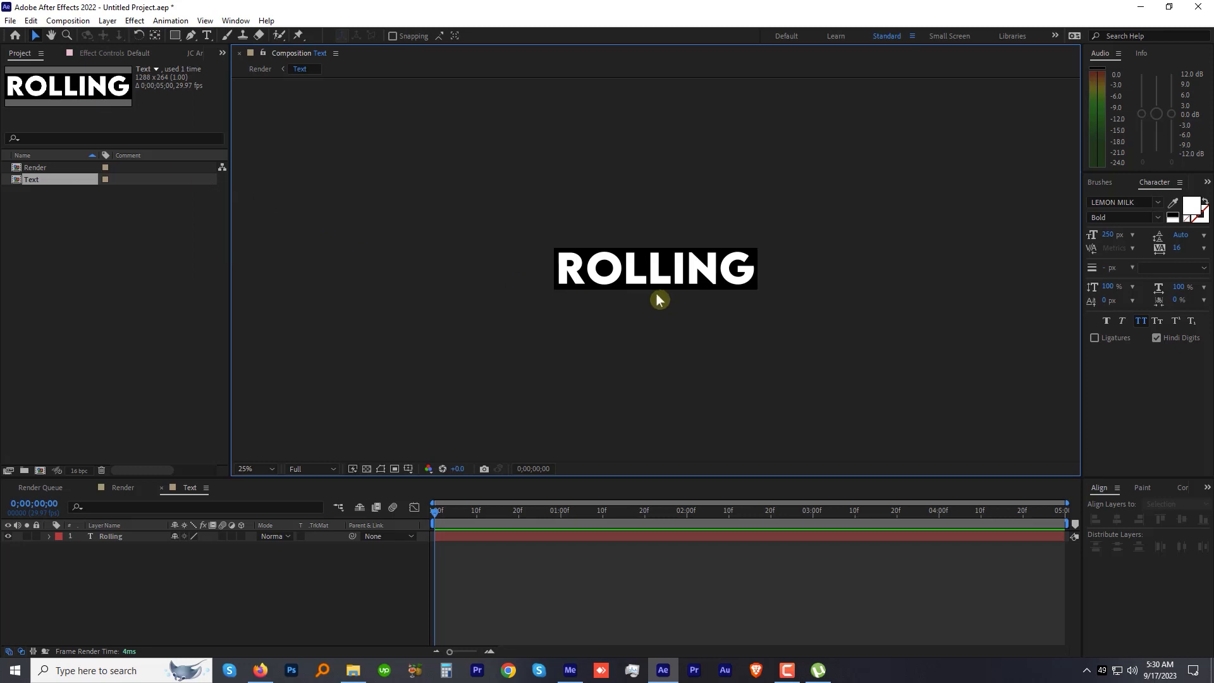
pyautogui.moveTo(102, 473)
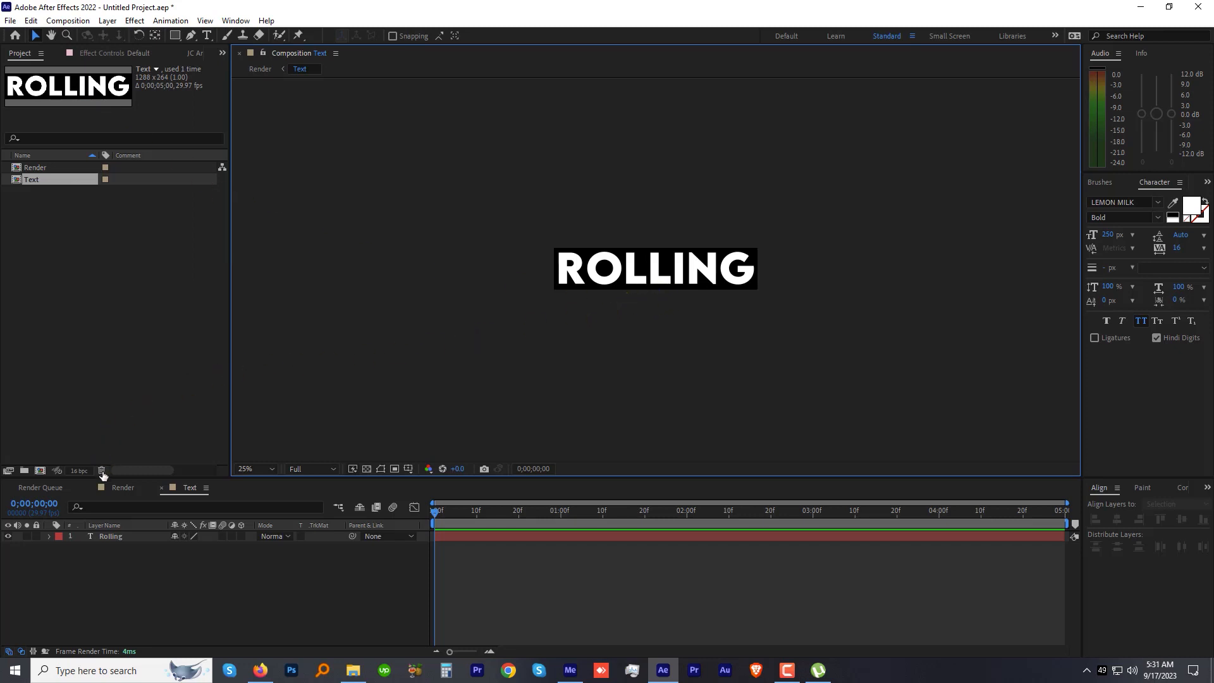
# Step: Duplicate the Text layer in Render until seven copies are stacked
pyautogui.click(122, 487)
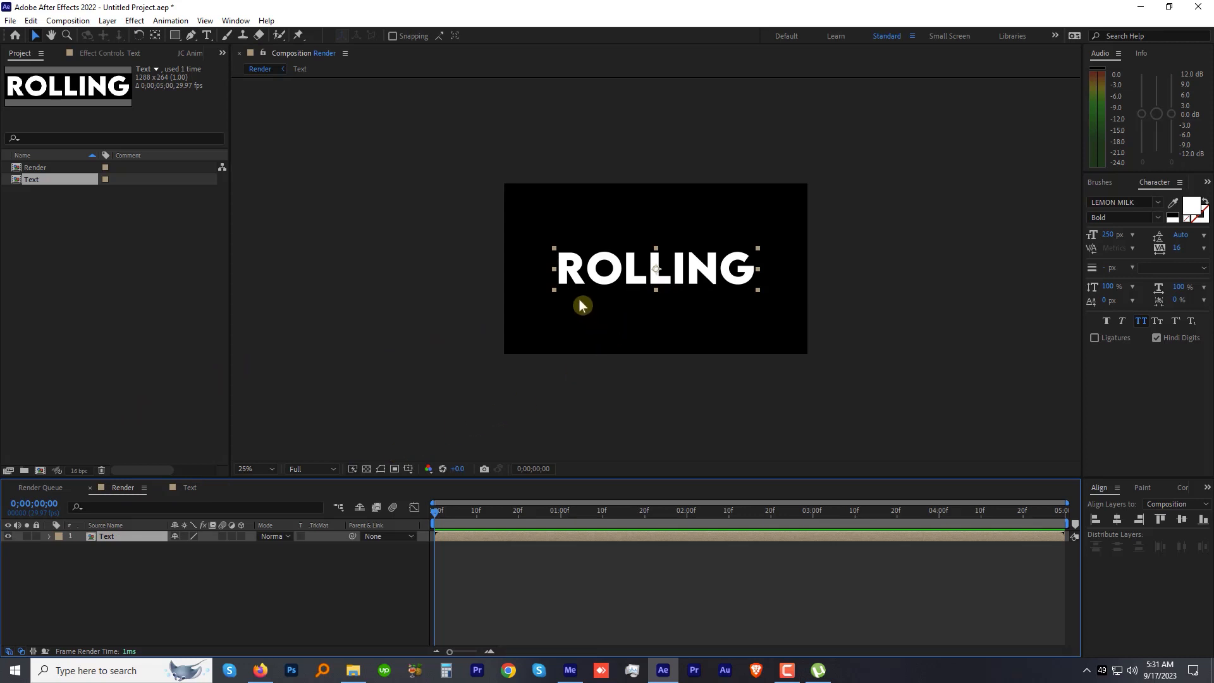
pyautogui.moveTo(625, 295)
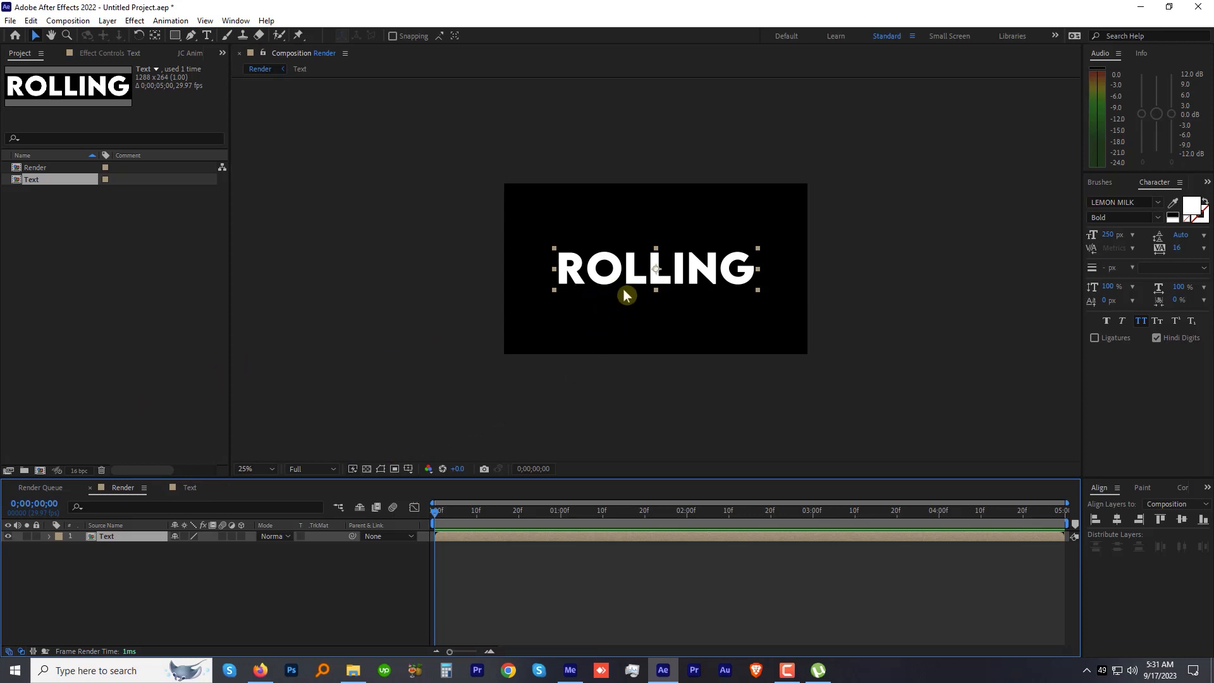
pyautogui.moveTo(729, 293)
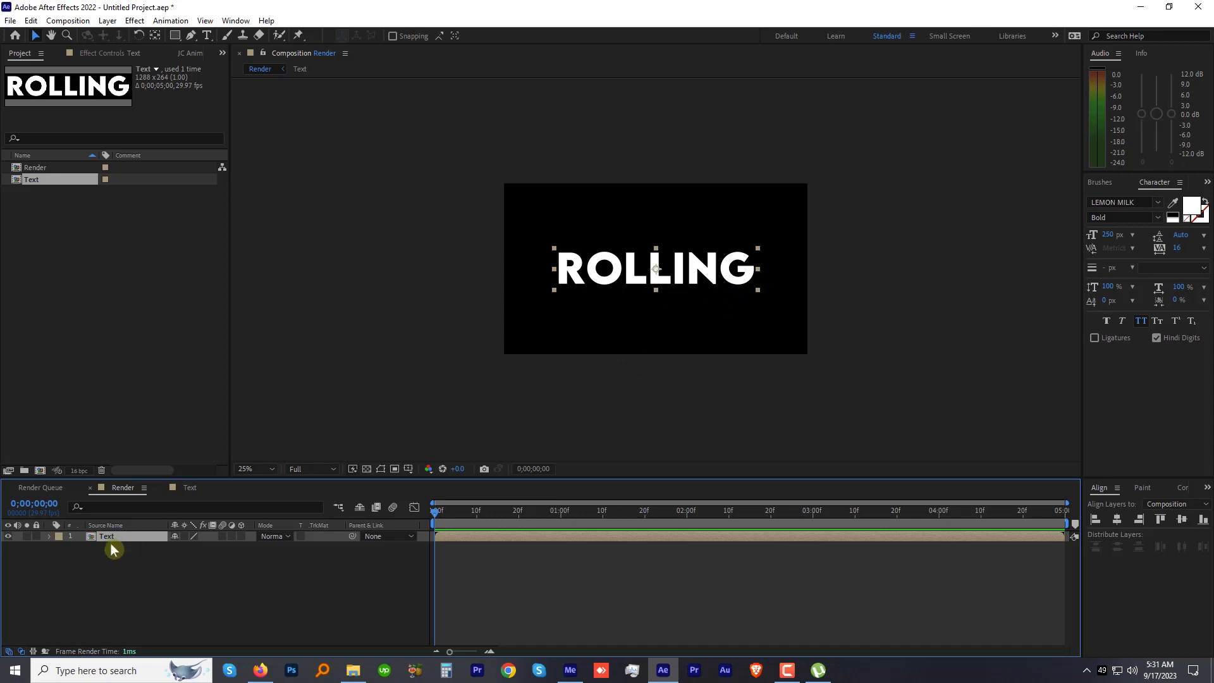
pyautogui.press('Ctrl+d')
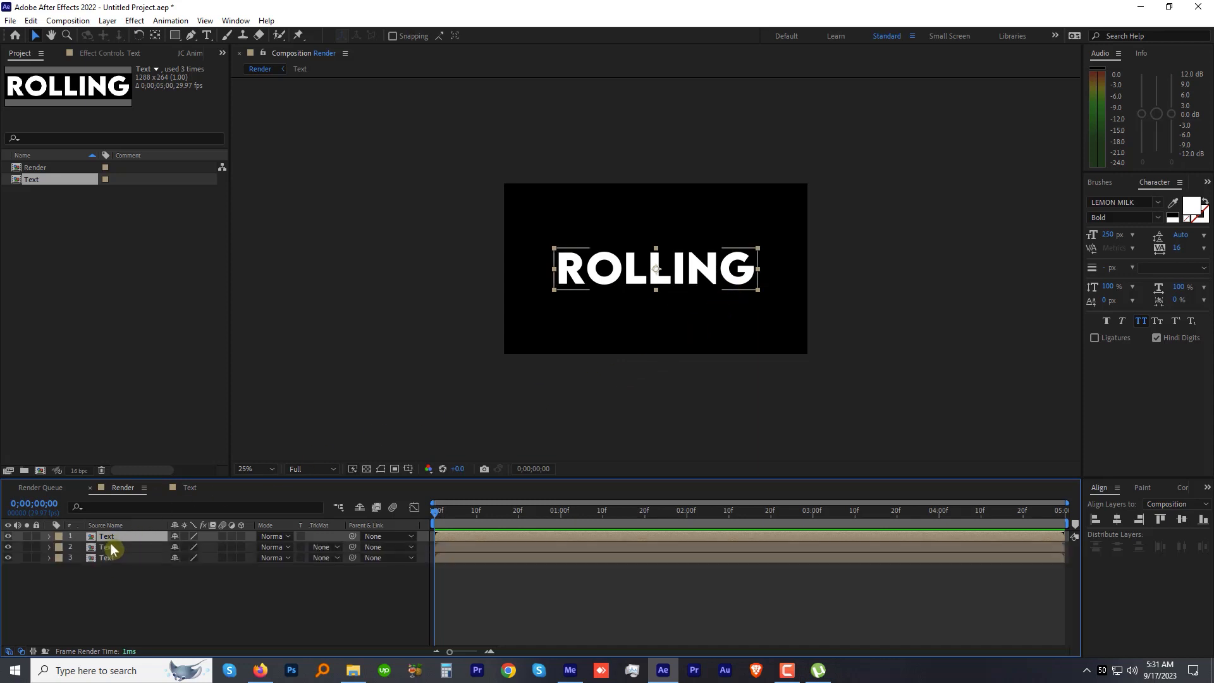
pyautogui.press('ctrl+d')
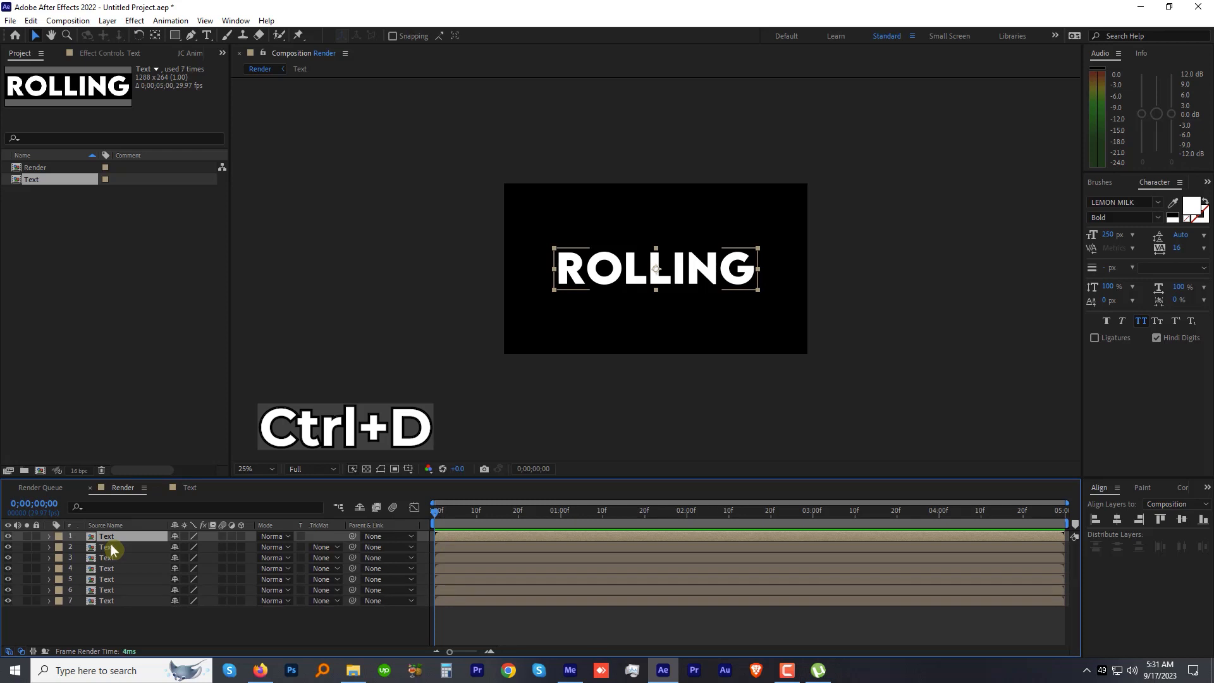
pyautogui.click(31, 20)
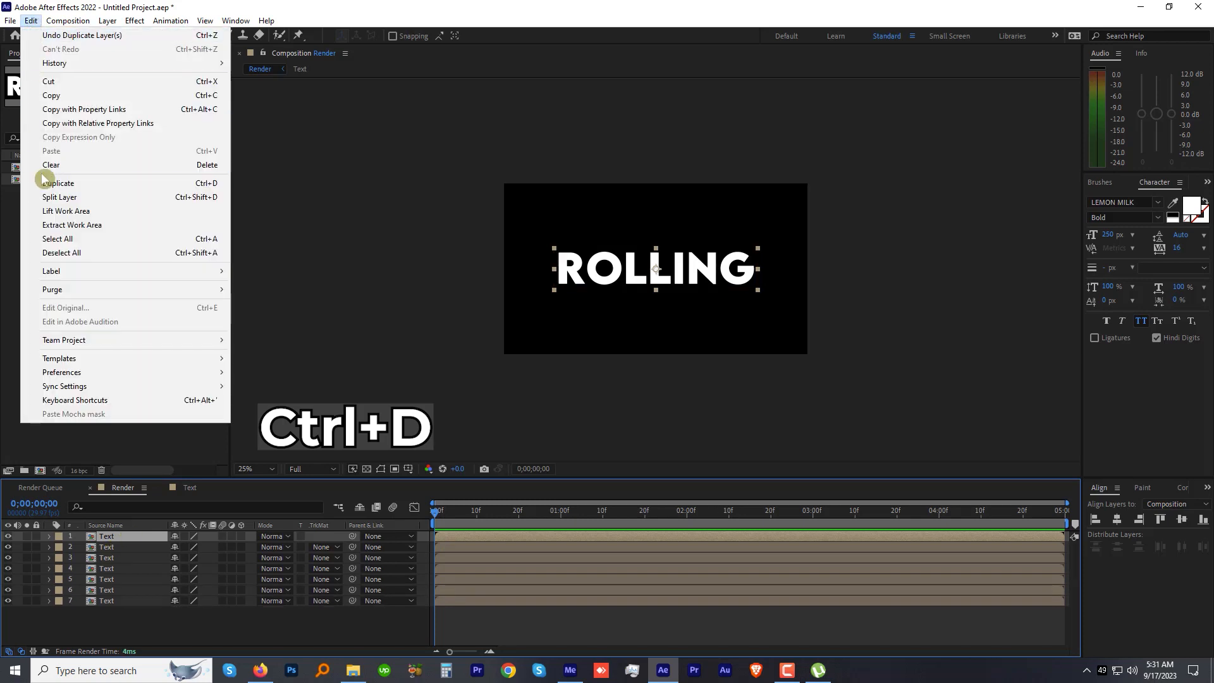
pyautogui.click(61, 183)
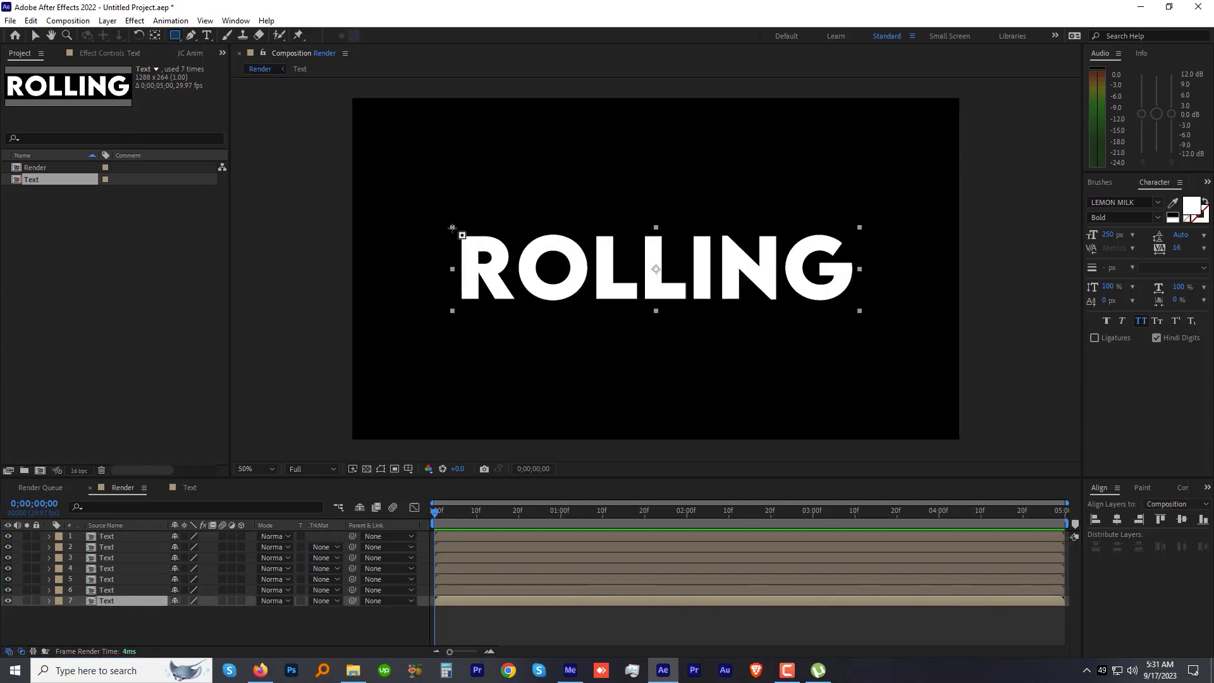
# Step: Draw a rectangle mask on each Text layer isolating one letter, starting with R
pyautogui.click(48, 601)
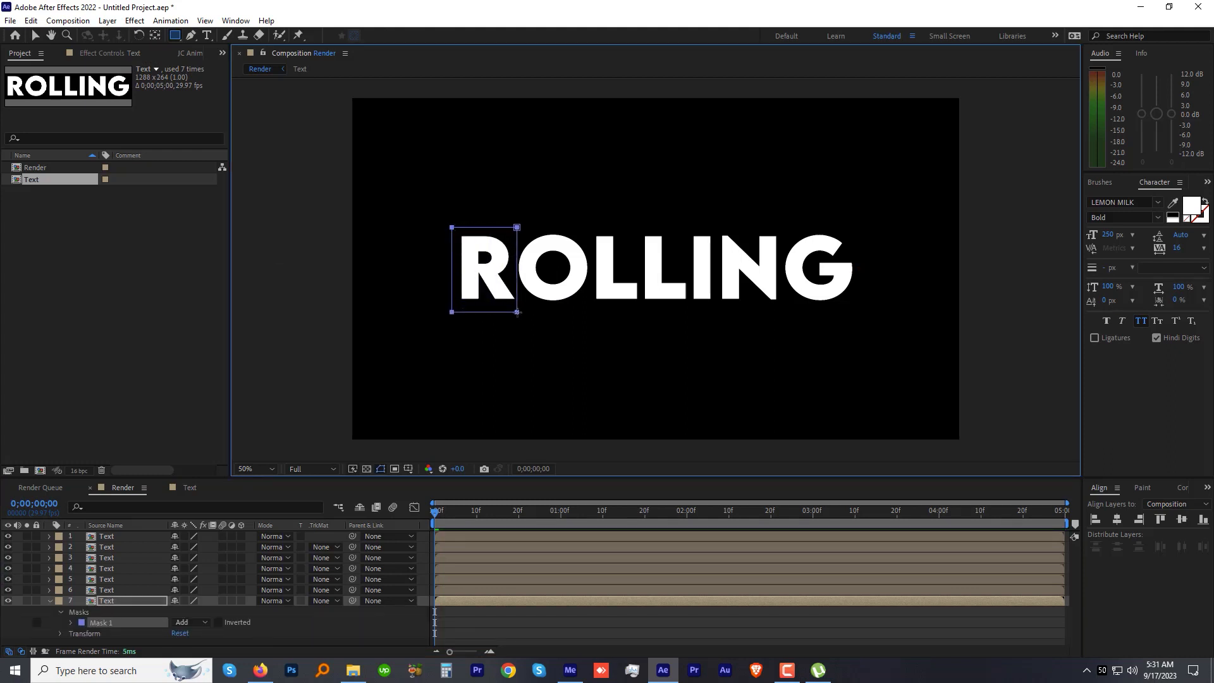
pyautogui.click(107, 590)
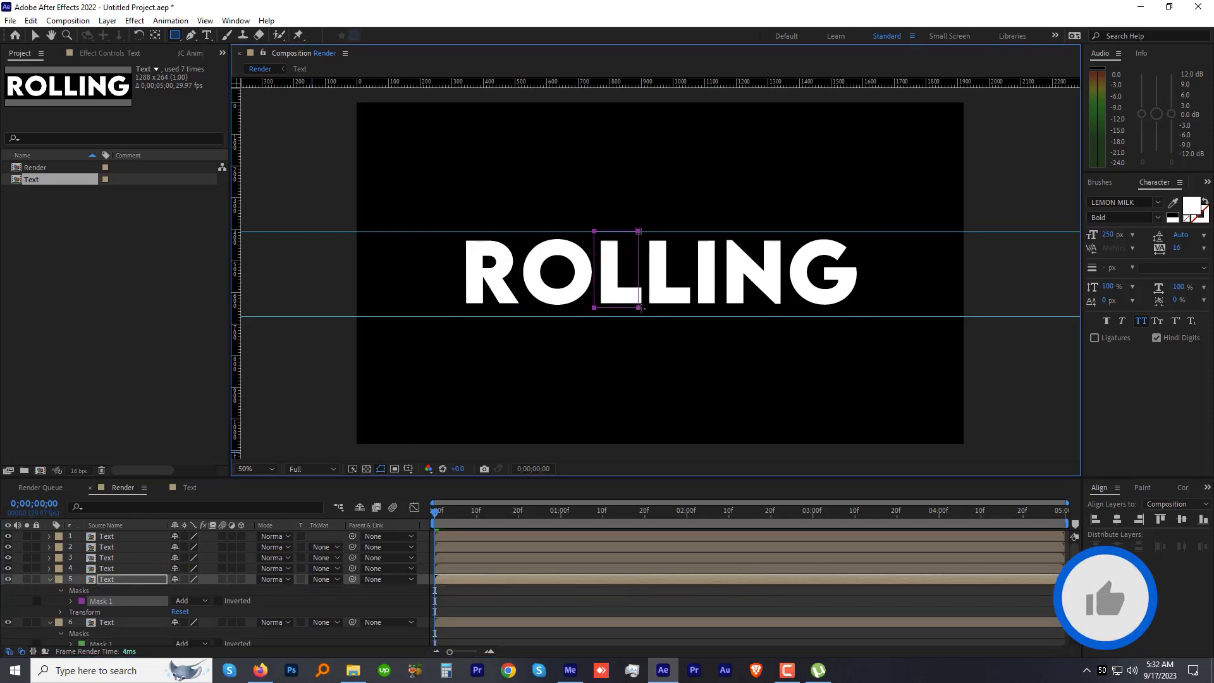
pyautogui.click(106, 568)
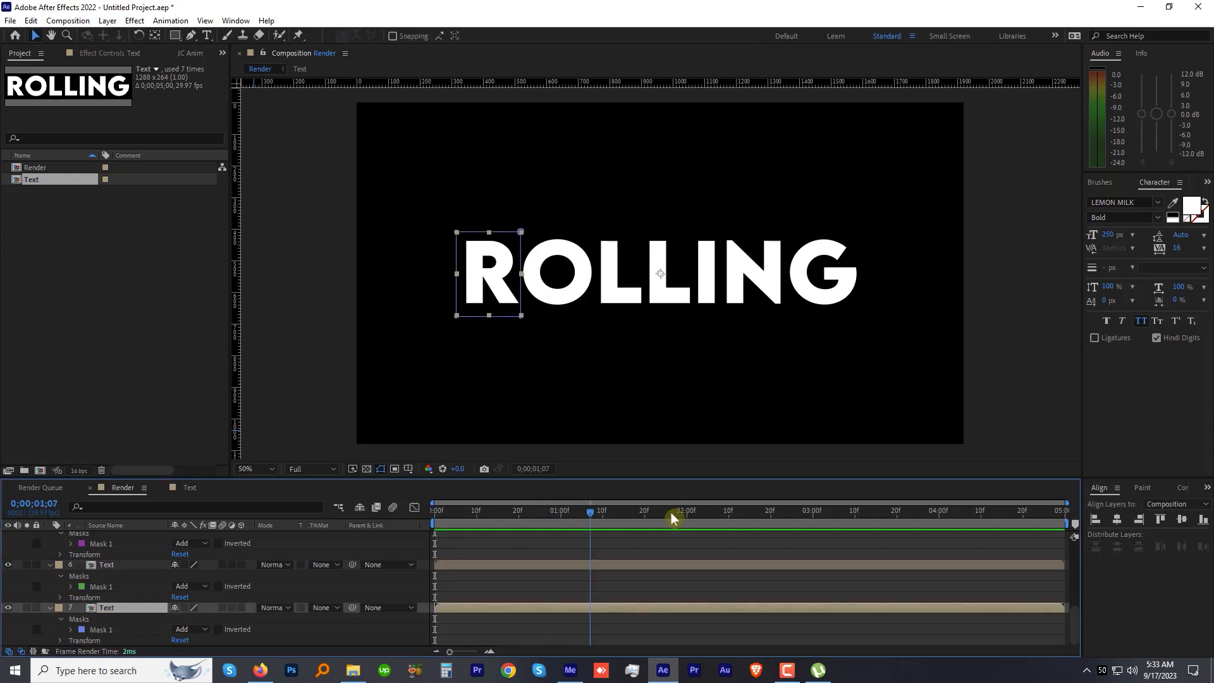
# Step: At 4 seconds, apply Offset to the letter layers and keyframe Shift Center To
pyautogui.click(1181, 182)
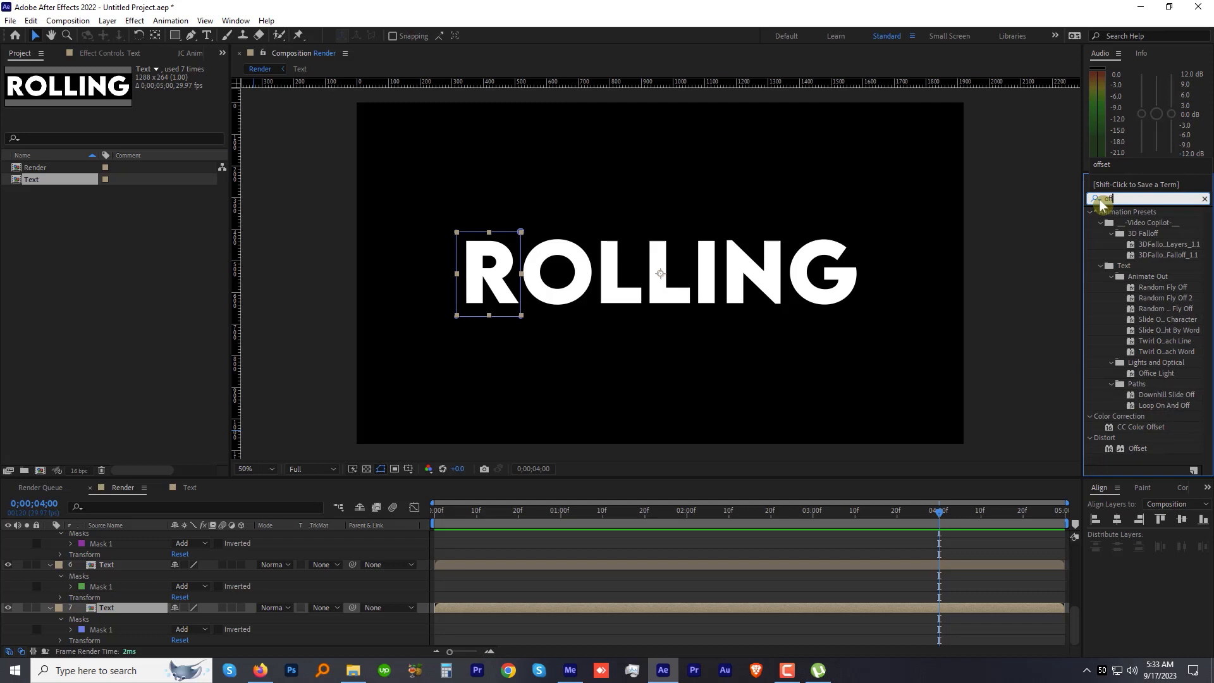
pyautogui.doubleClick(1138, 244)
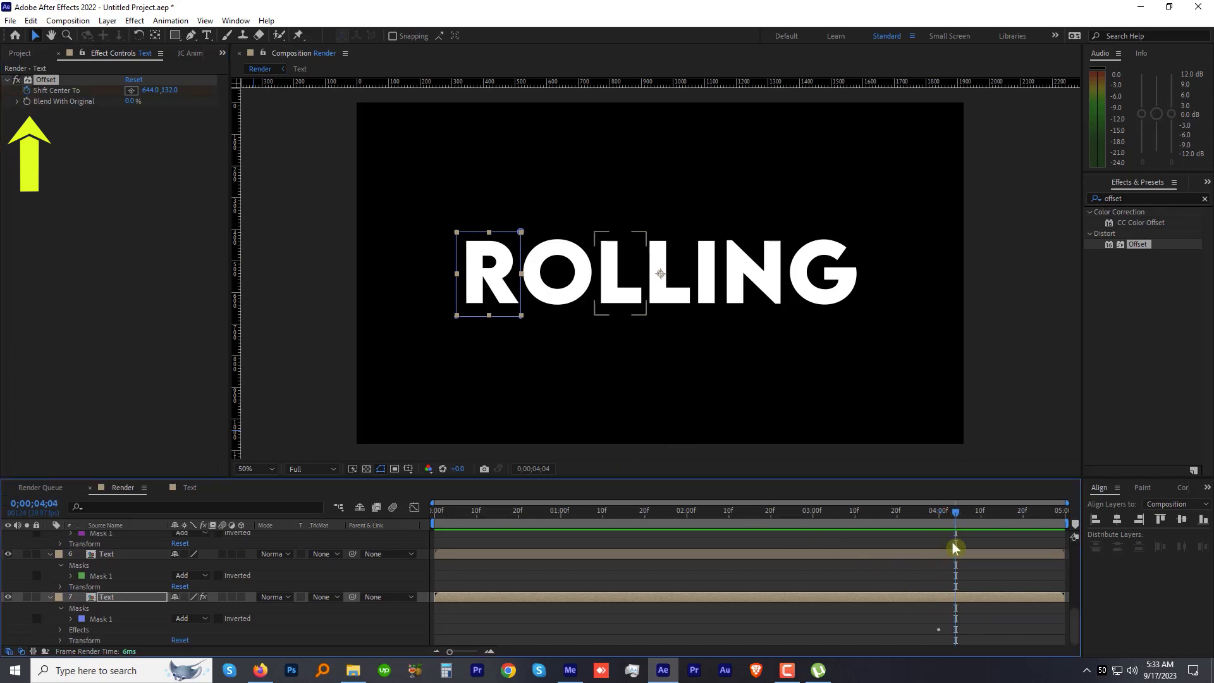
pyautogui.click(31, 20)
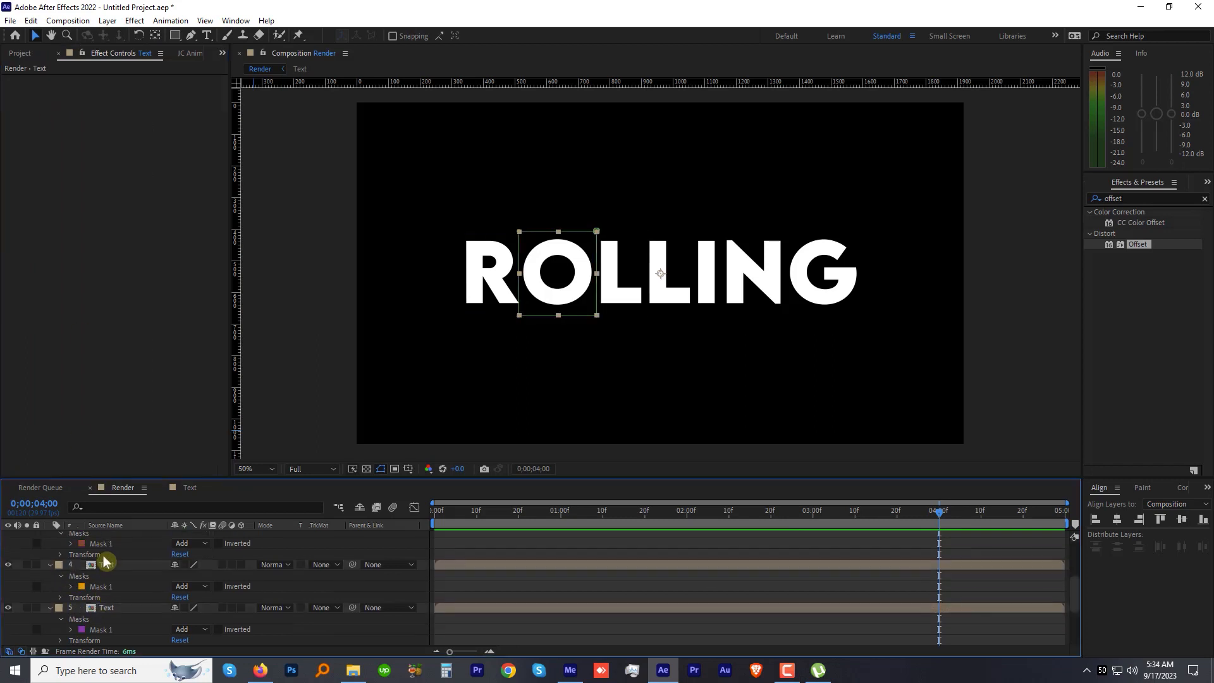
pyautogui.click(31, 20)
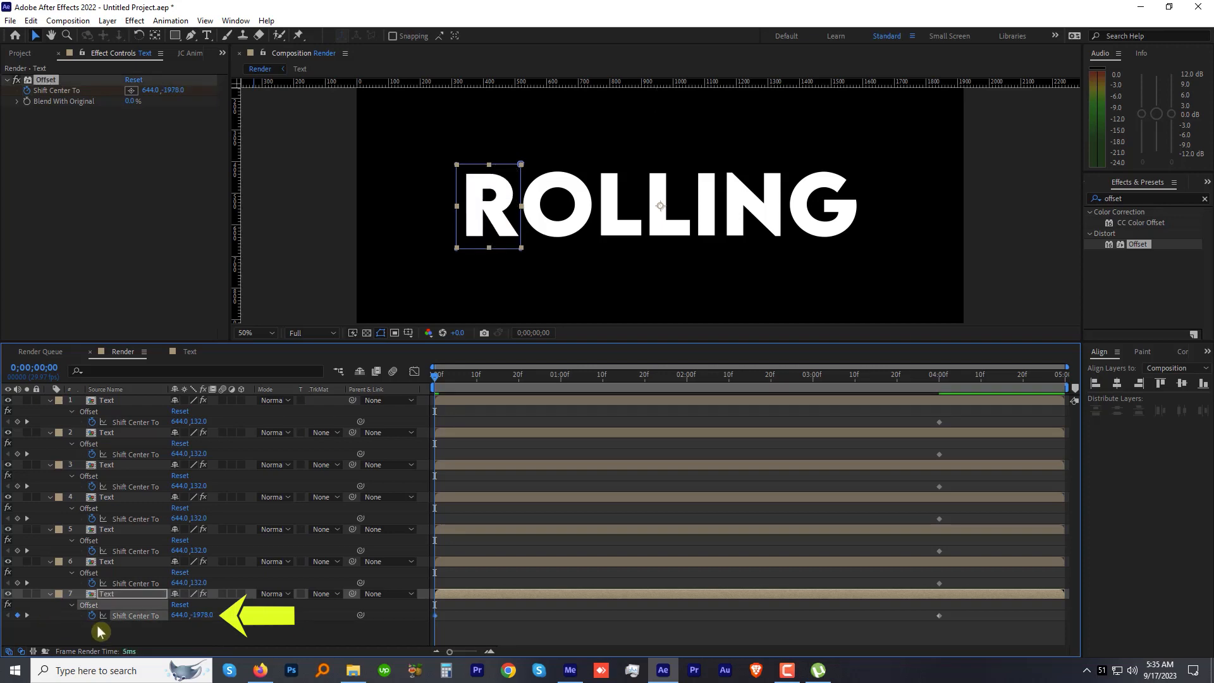
# Step: Set starting Shift Center To to 644,-1978 on odd layers and 644,1986 on even layers
pyautogui.doubleClick(200, 615)
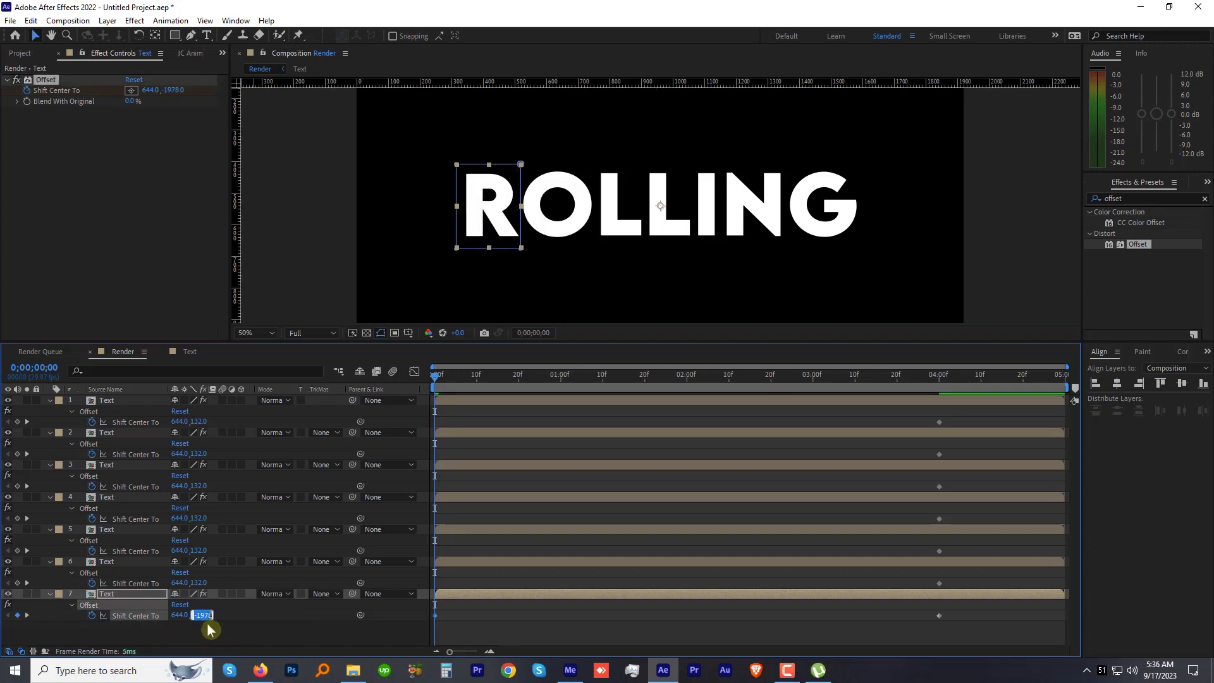
pyautogui.click(107, 529)
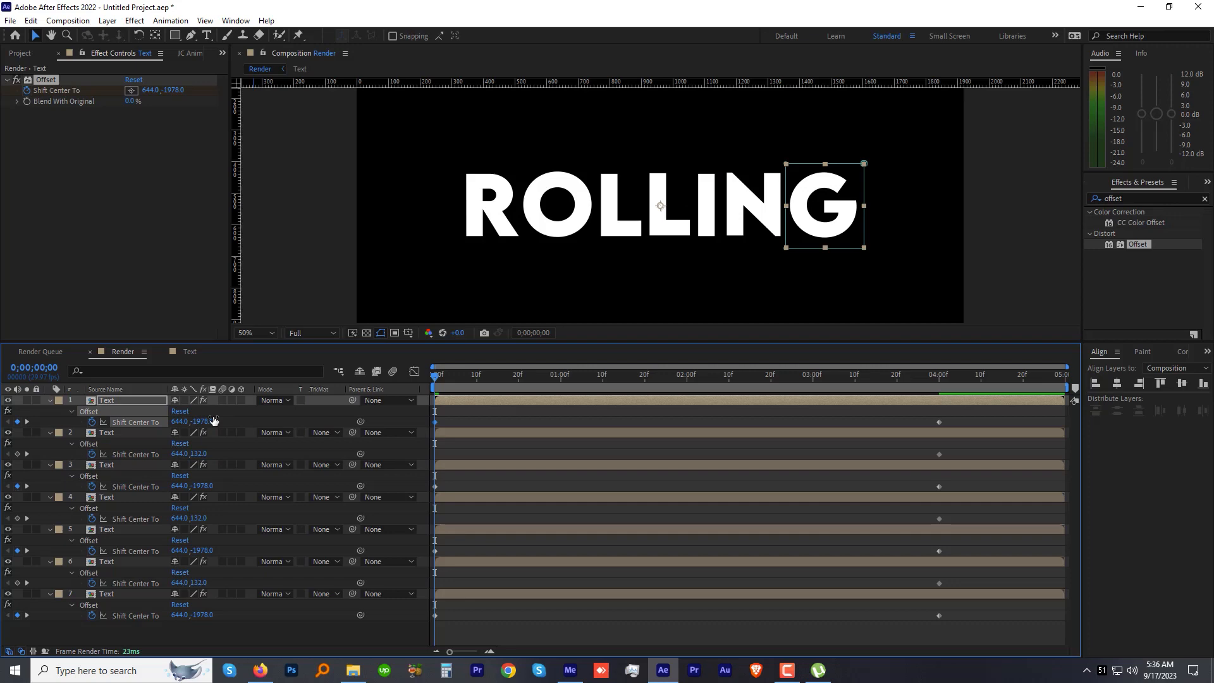
pyautogui.click(107, 562)
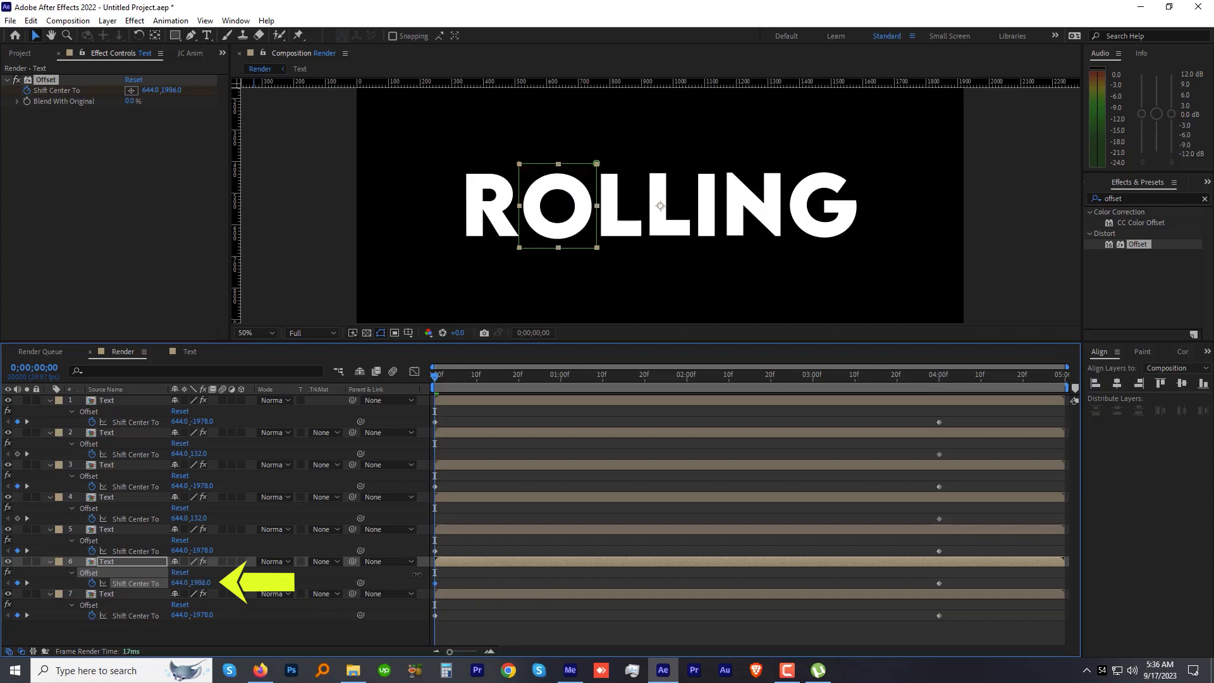
pyautogui.doubleClick(200, 583)
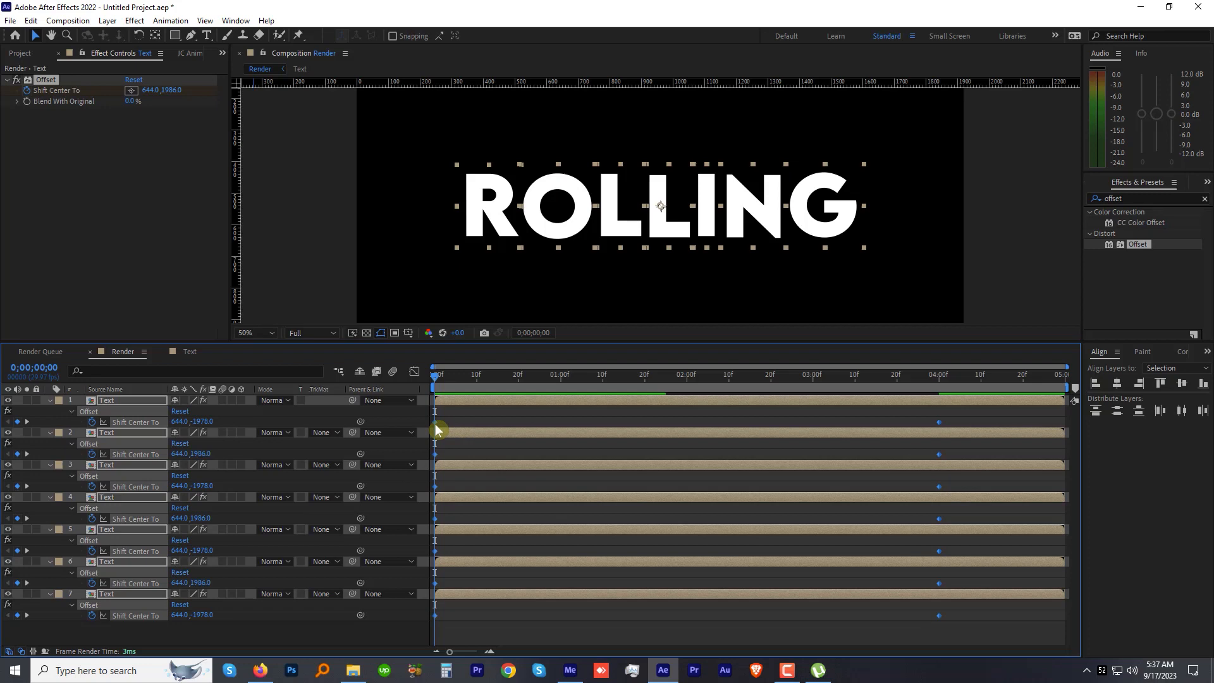
# Step: Apply Easy Ease to all the Offset keyframes
pyautogui.rightClick(436, 411)
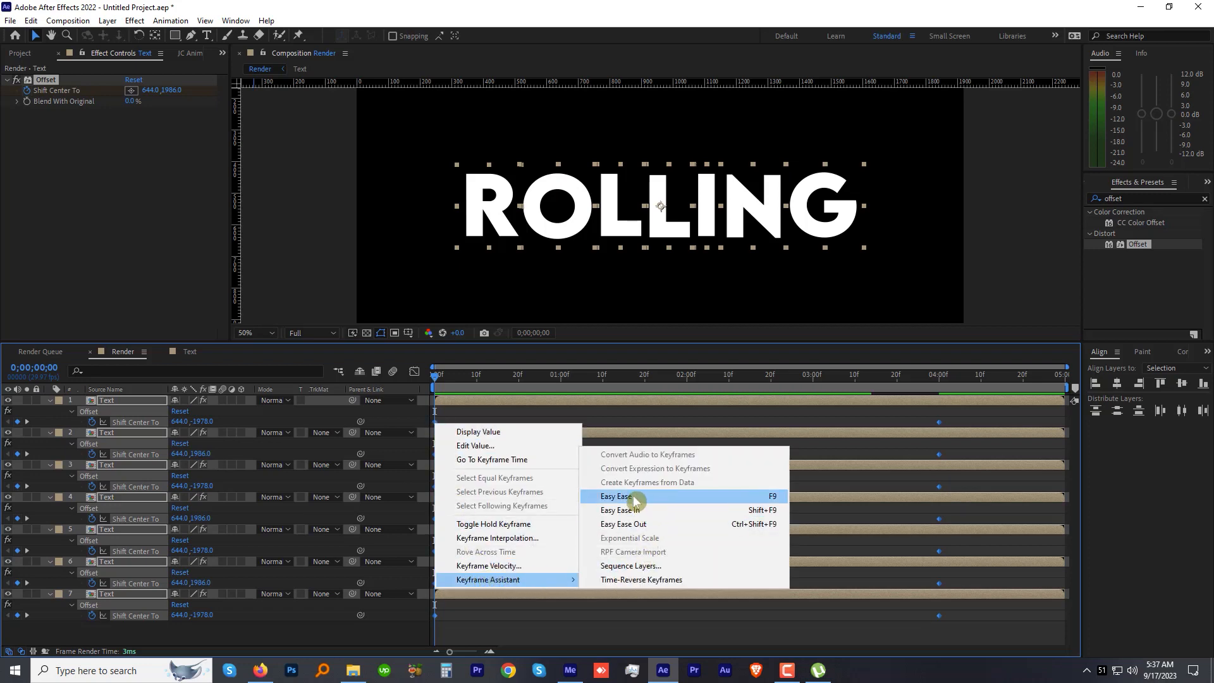
pyautogui.click(615, 496)
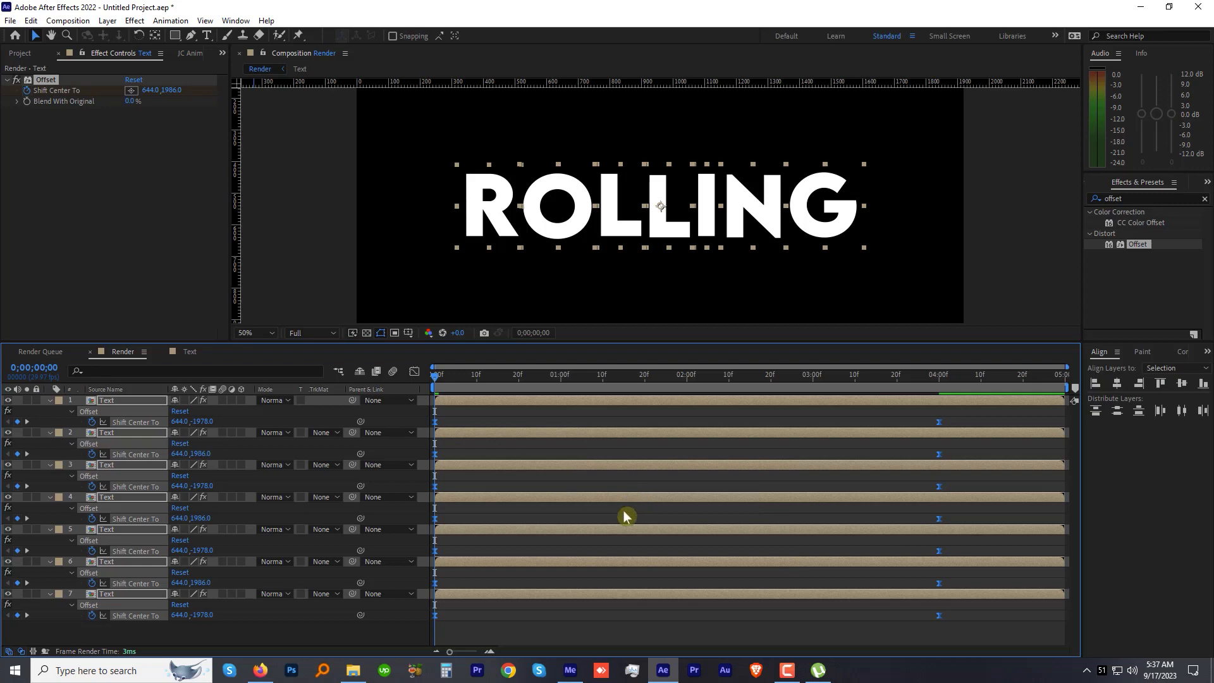
pyautogui.press('f9')
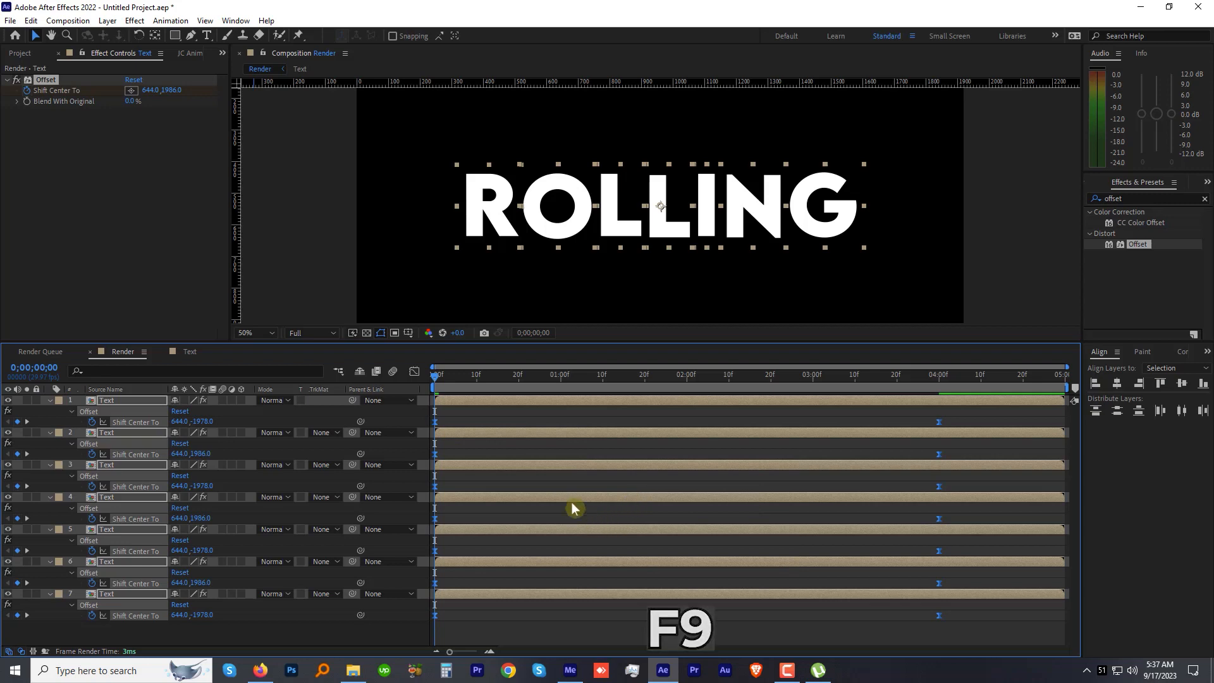
# Step: Reshape the offset keyframes' speed curves in the Graph Editor
pyautogui.click(415, 371)
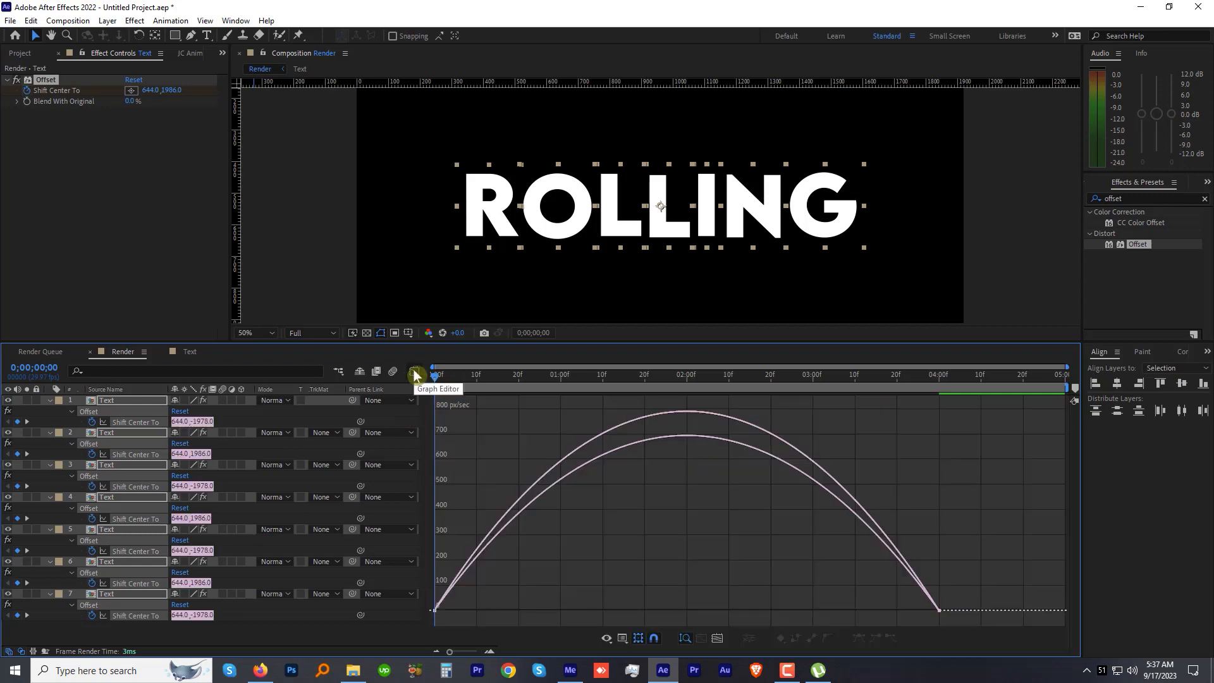
pyautogui.click(717, 638)
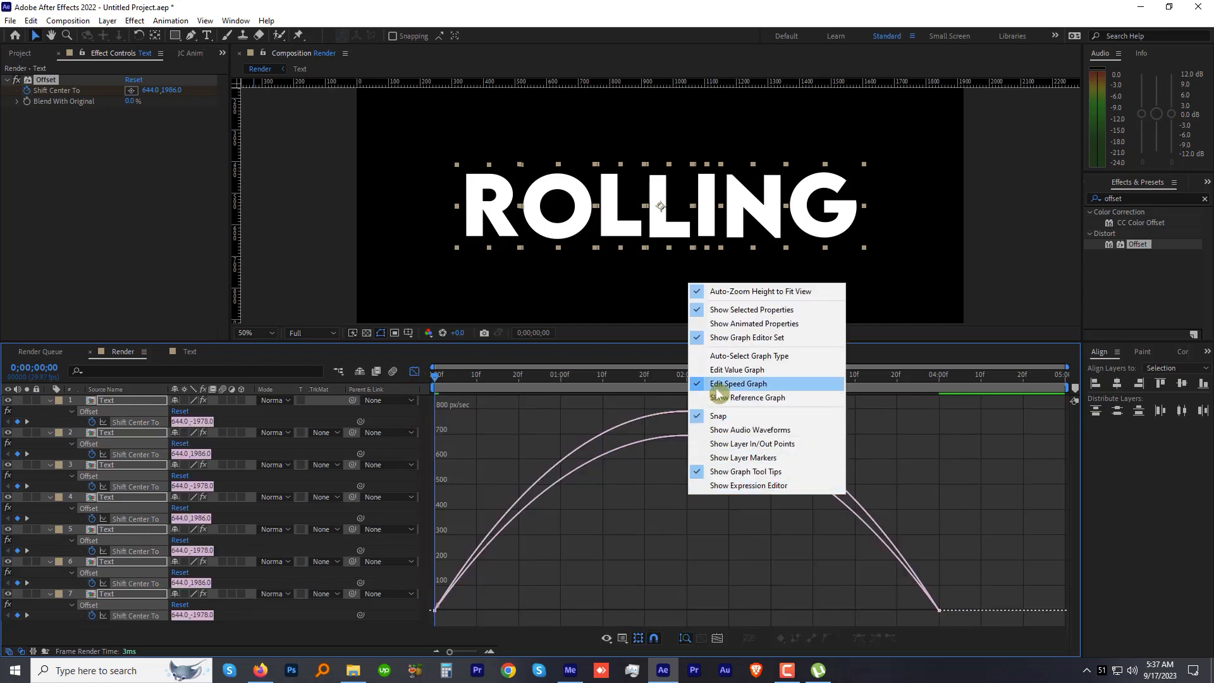
pyautogui.moveTo(819, 555)
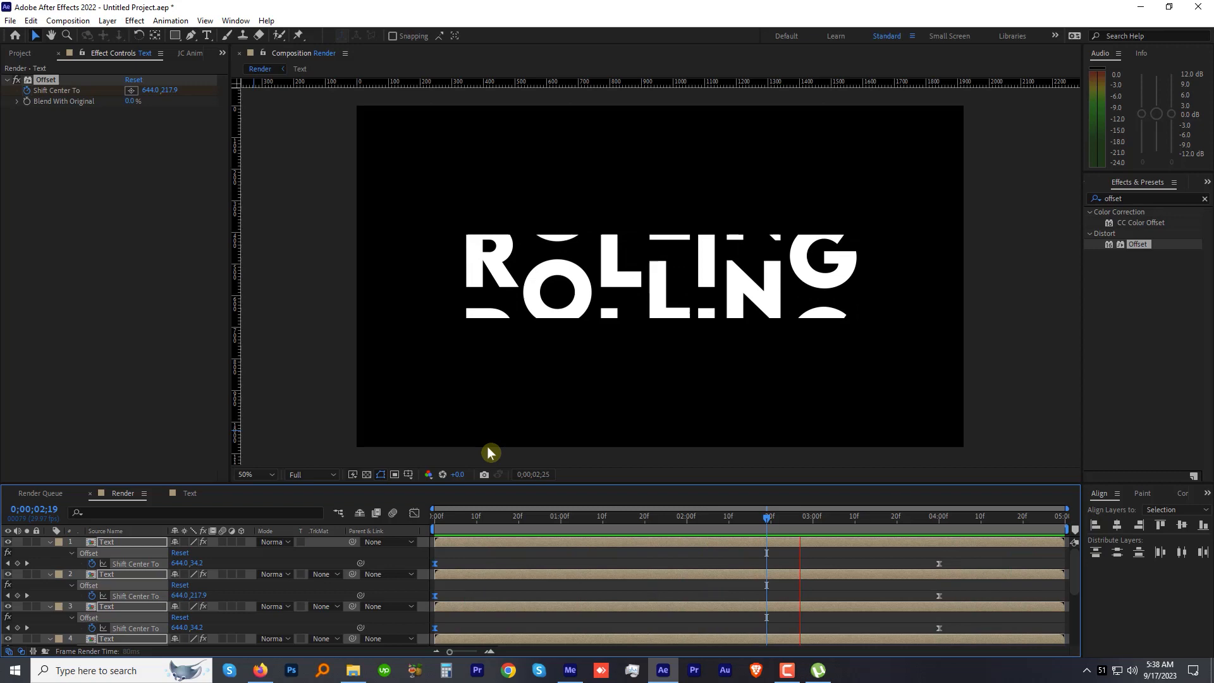
pyautogui.click(433, 516)
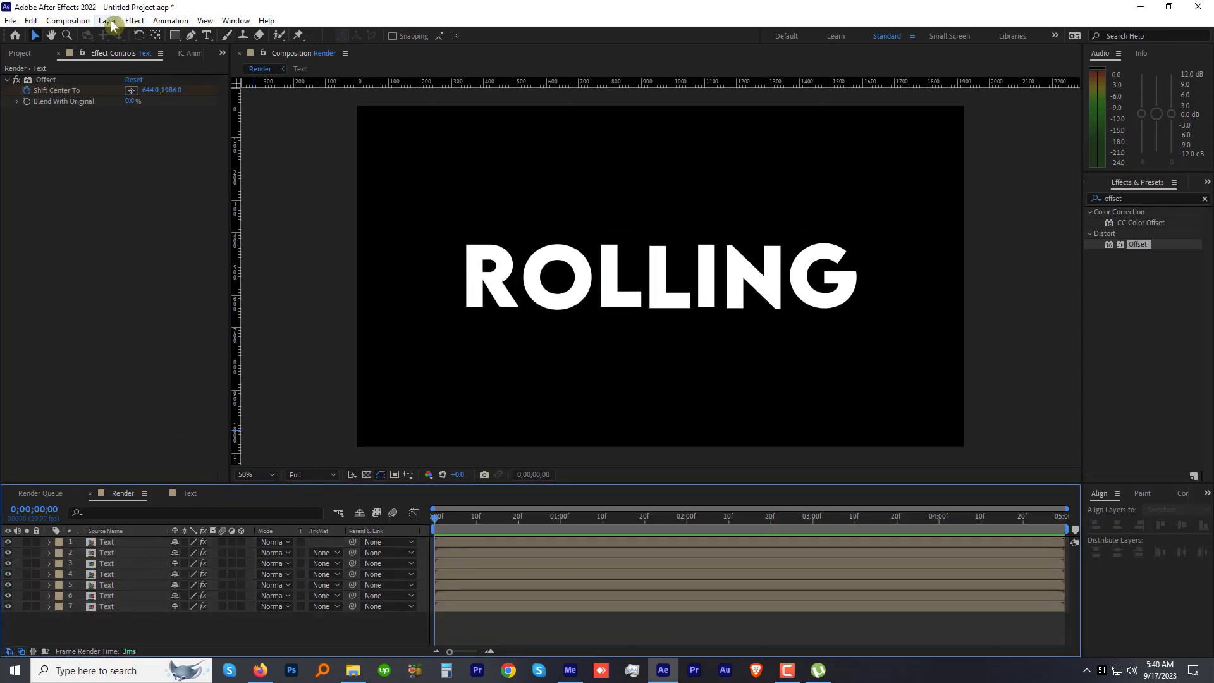
# Step: Add an adjustment layer with CC Jaws, keyframing Completion from 100% to 0%
pyautogui.click(107, 20)
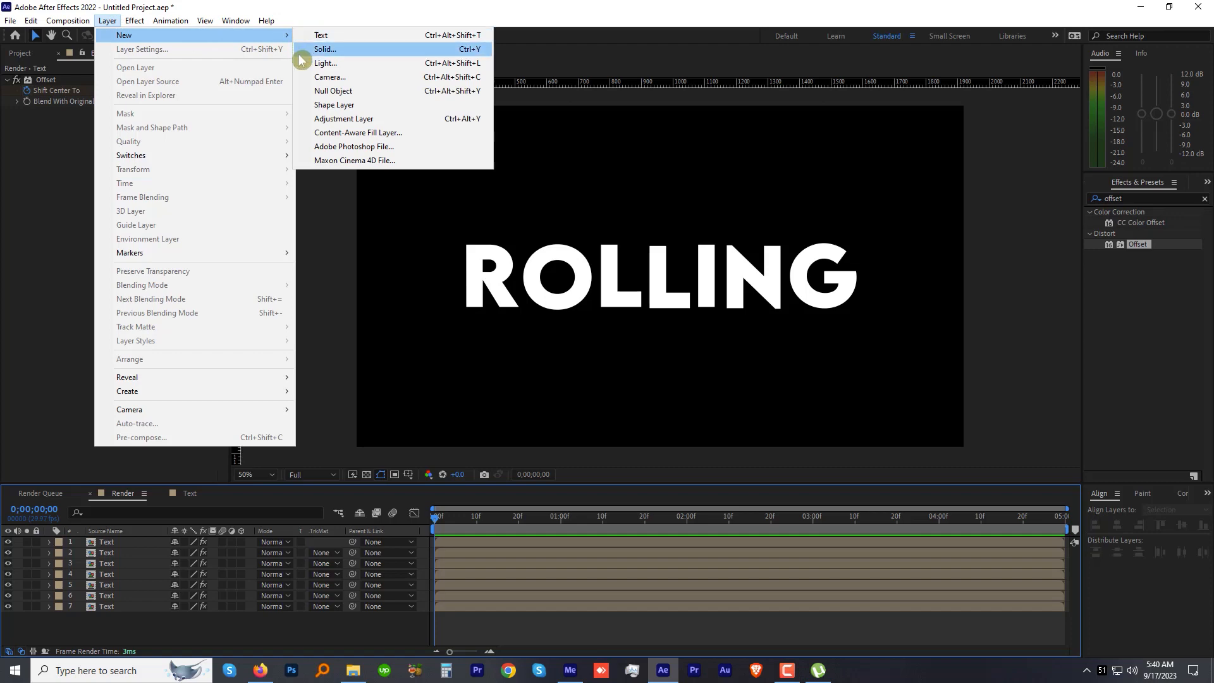
pyautogui.click(342, 118)
pyautogui.write('cc ja')
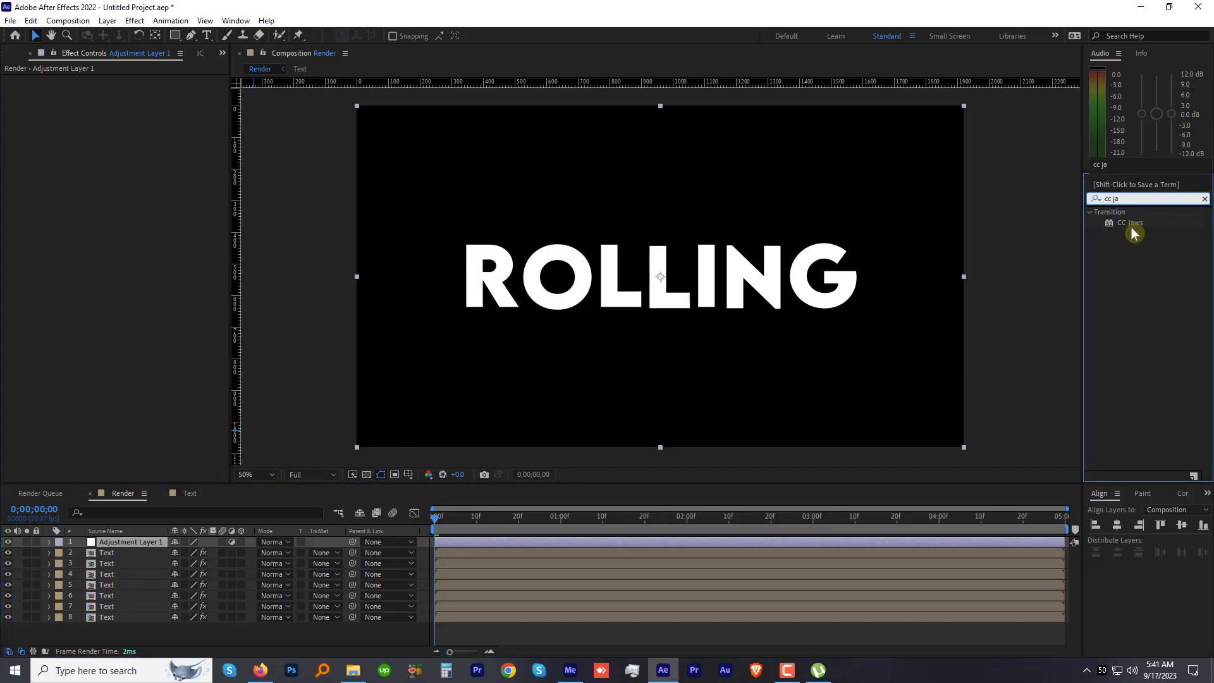
pyautogui.doubleClick(1130, 224)
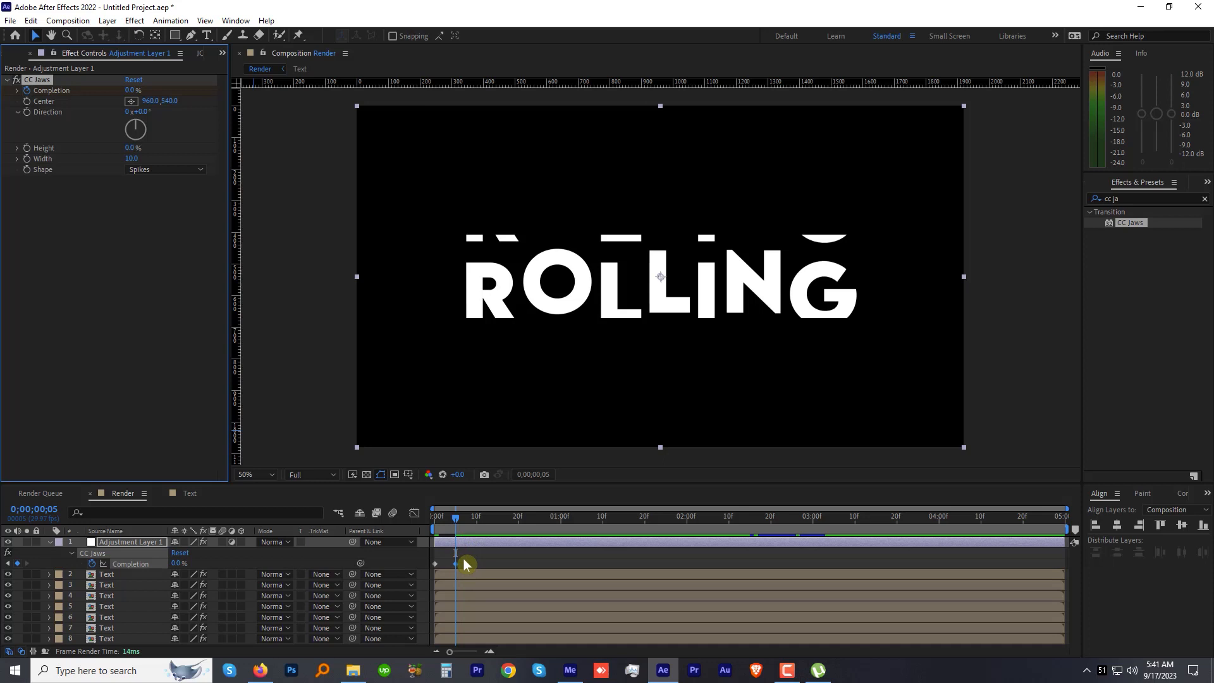
pyautogui.rightClick(454, 563)
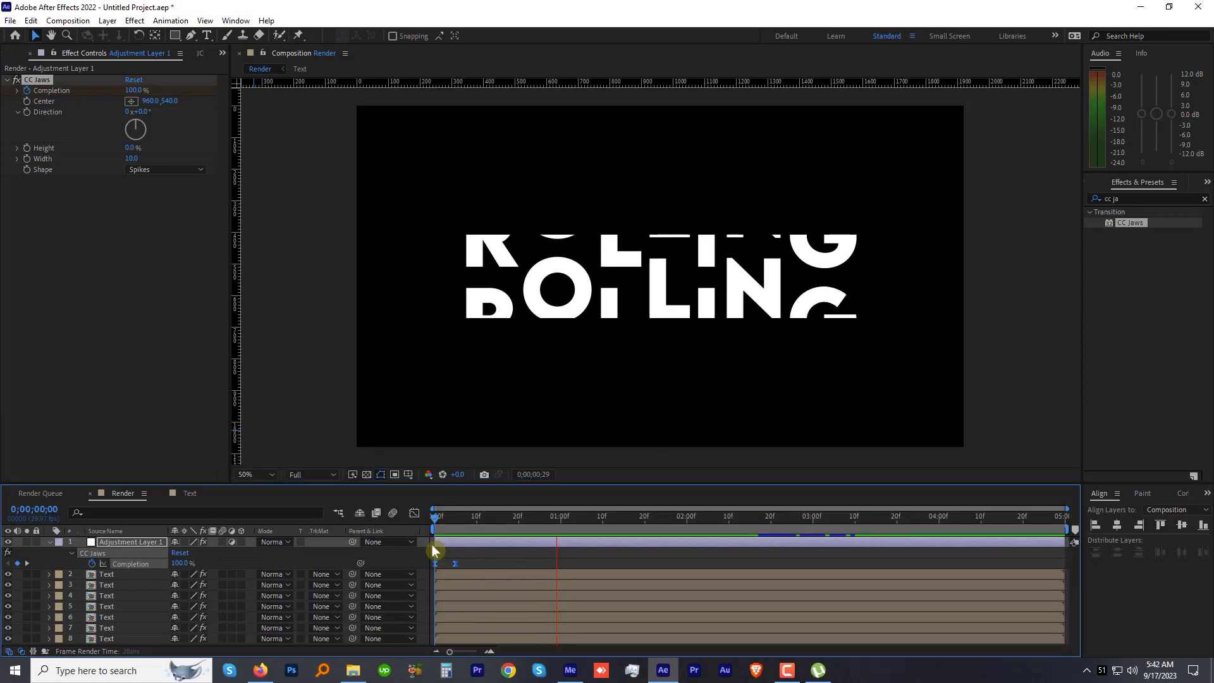
pyautogui.moveTo(459, 532)
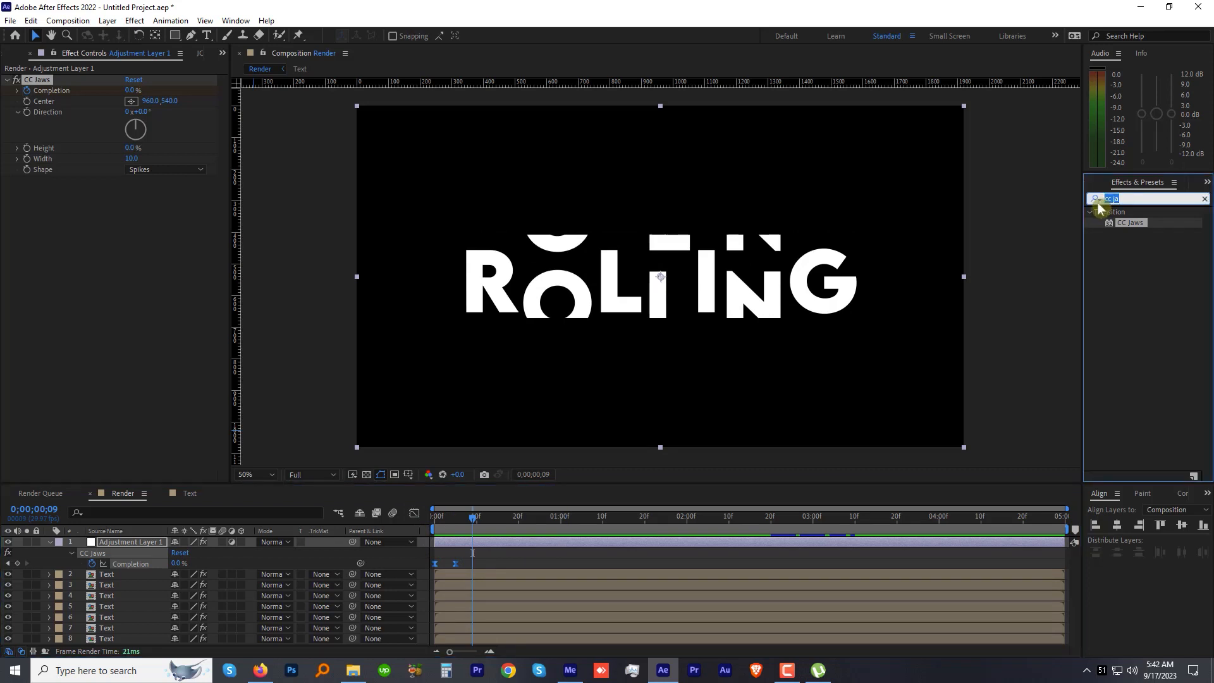
# Step: Apply CC Force Motion Blur with Override Shutter Angle and 16 samples, then preview the reveal
pyautogui.write('cc for')
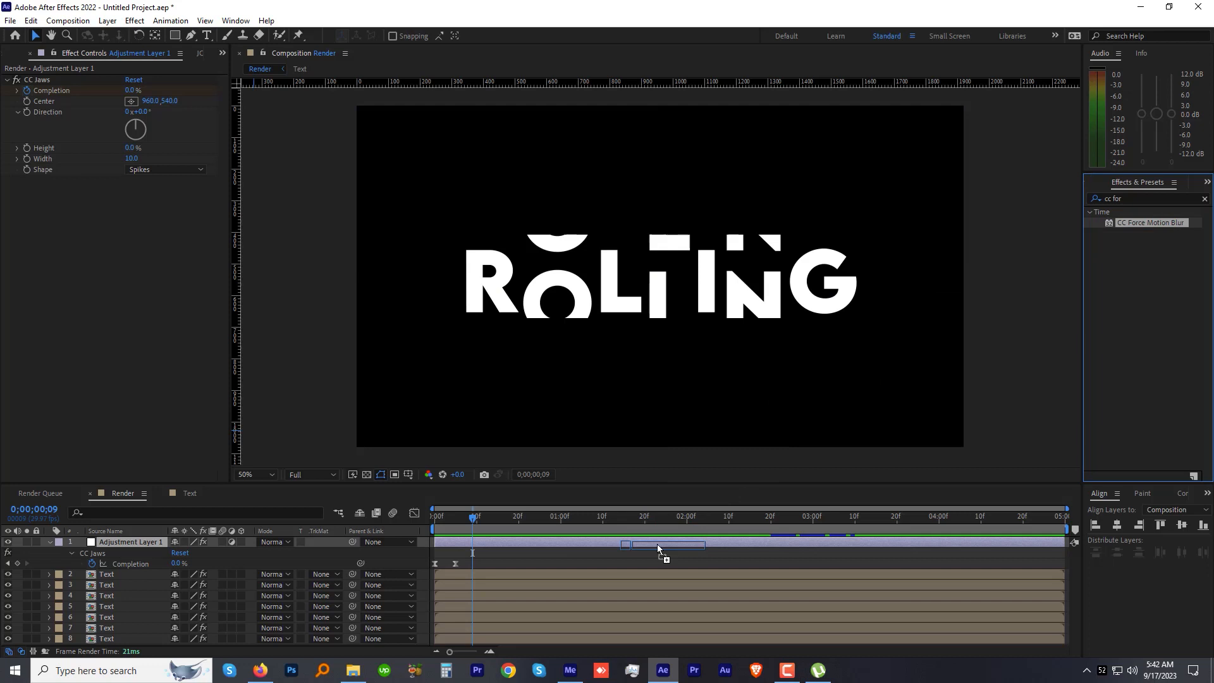
pyautogui.doubleClick(1150, 223)
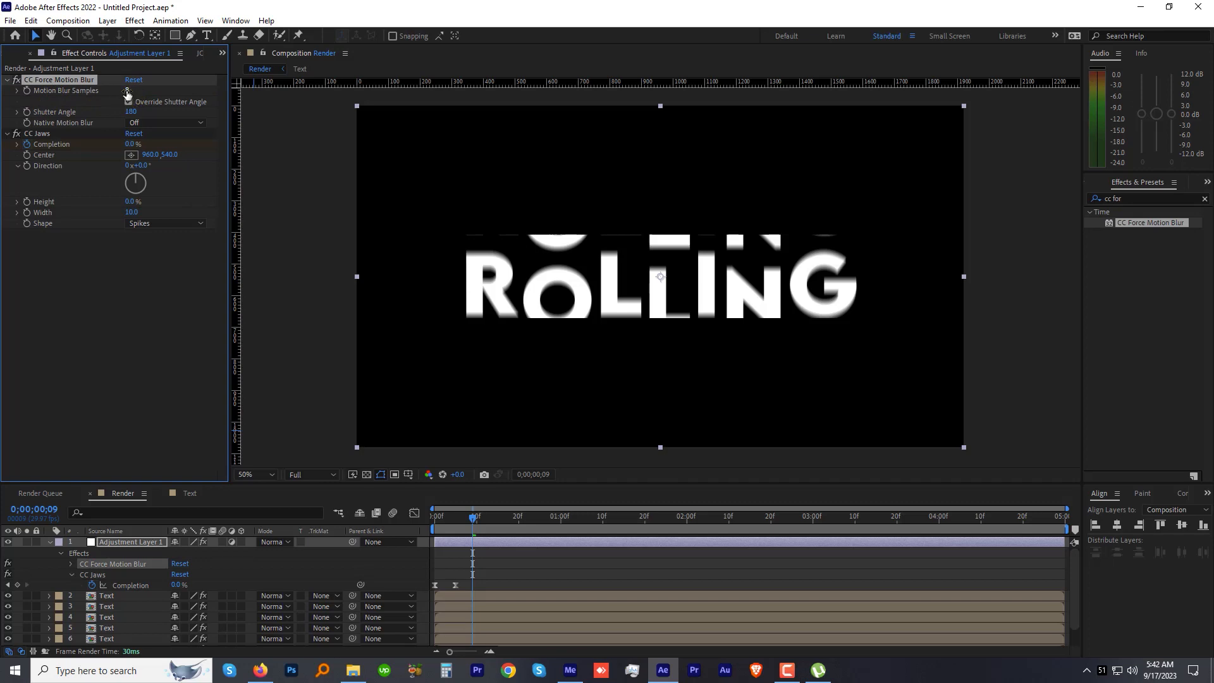
pyautogui.click(128, 102)
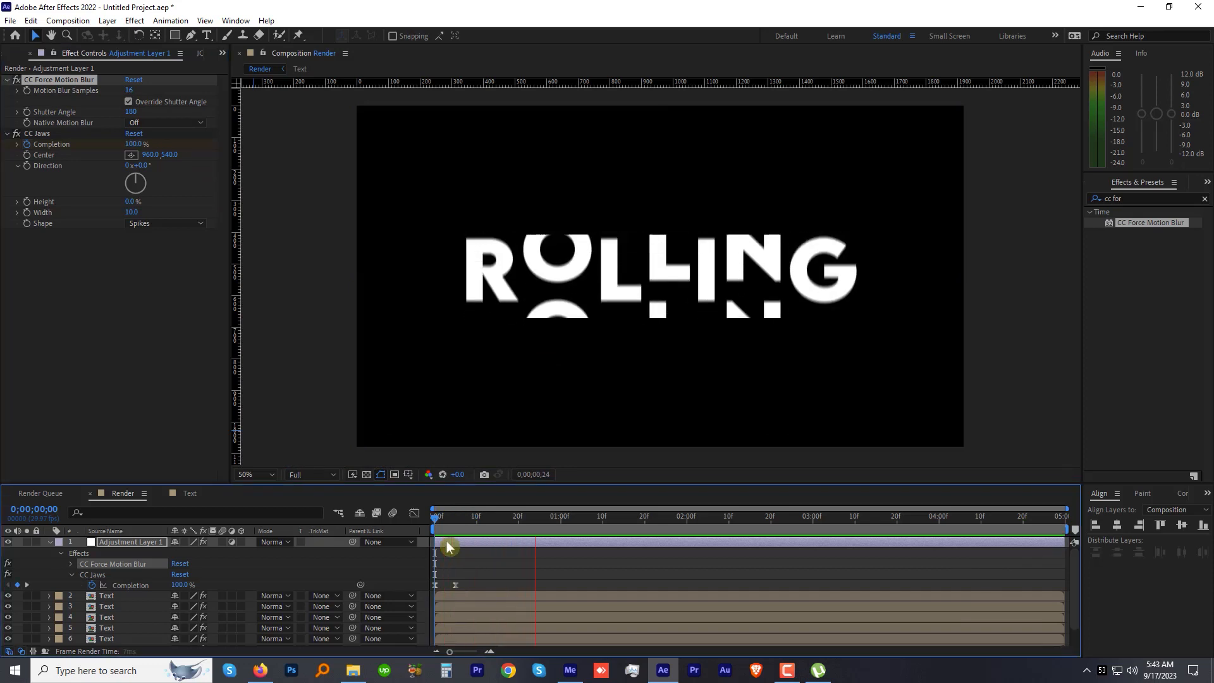
pyautogui.click(786, 516)
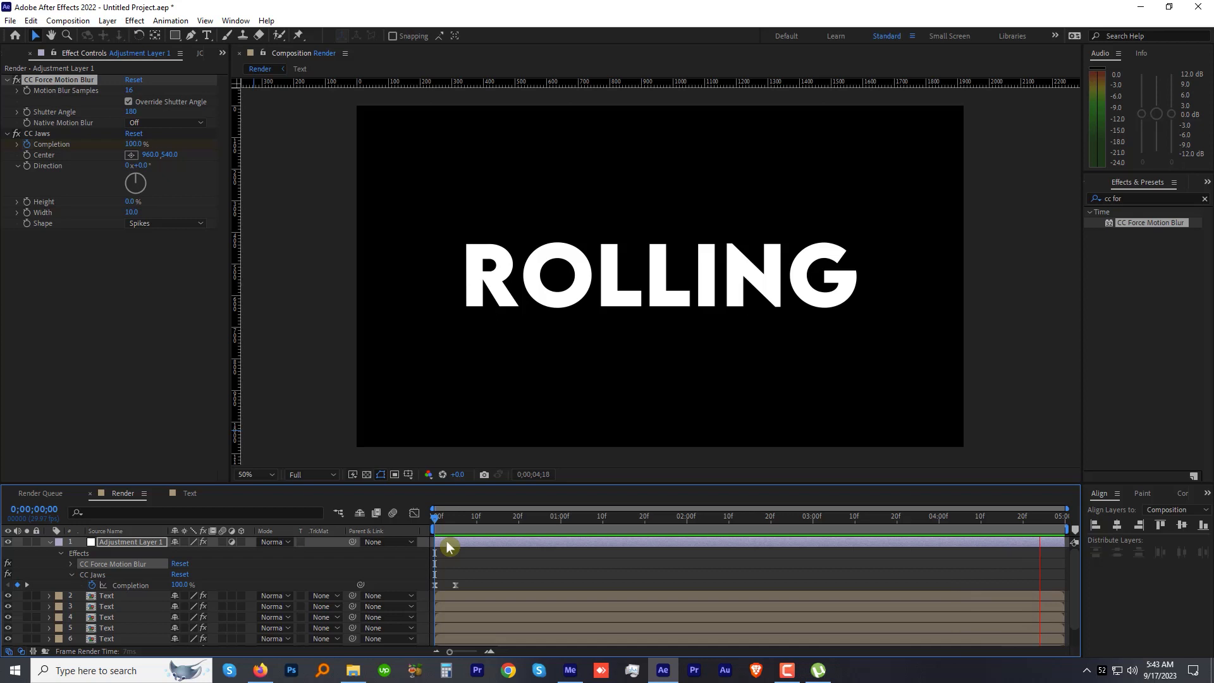
pyautogui.click(662, 508)
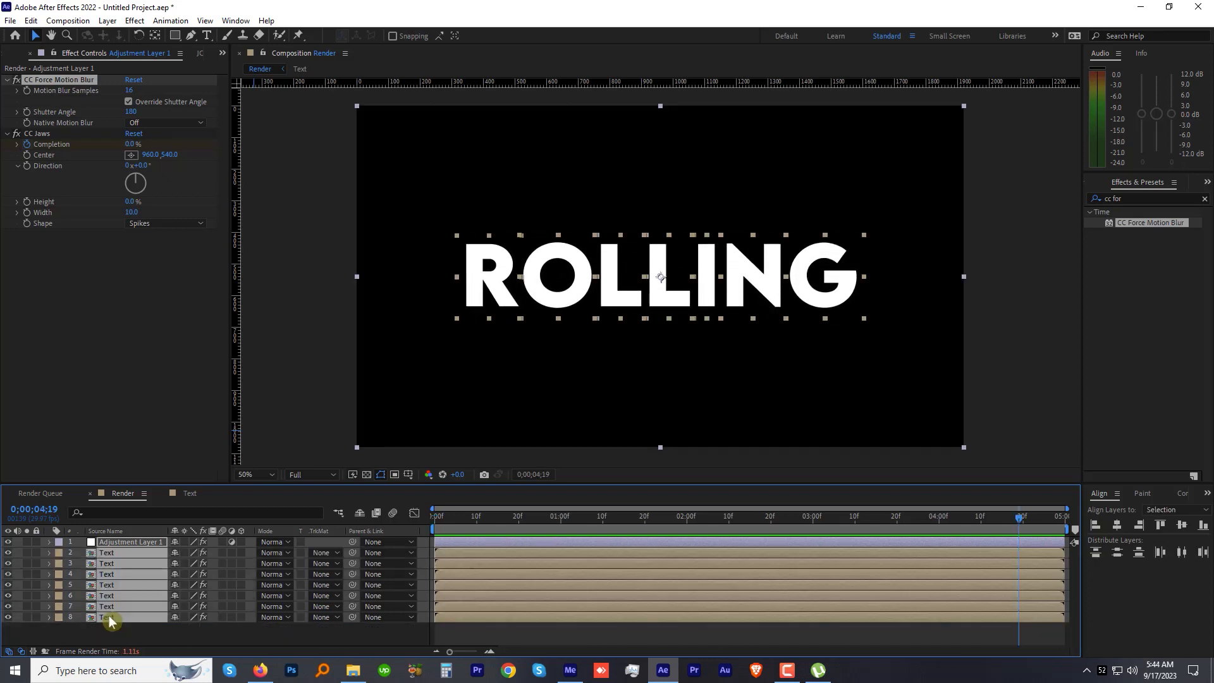
# Step: Pre-compose all Render layers, adjustment layer included, into a composition named Final
pyautogui.rightClick(131, 541)
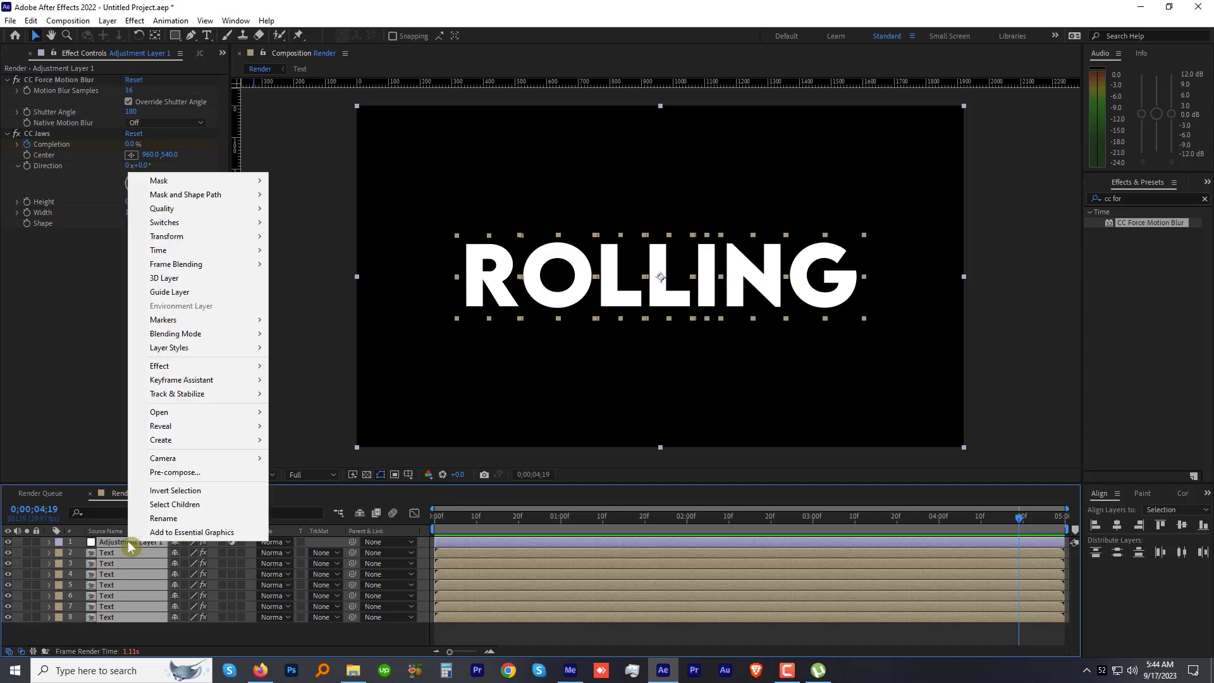
pyautogui.moveTo(174, 472)
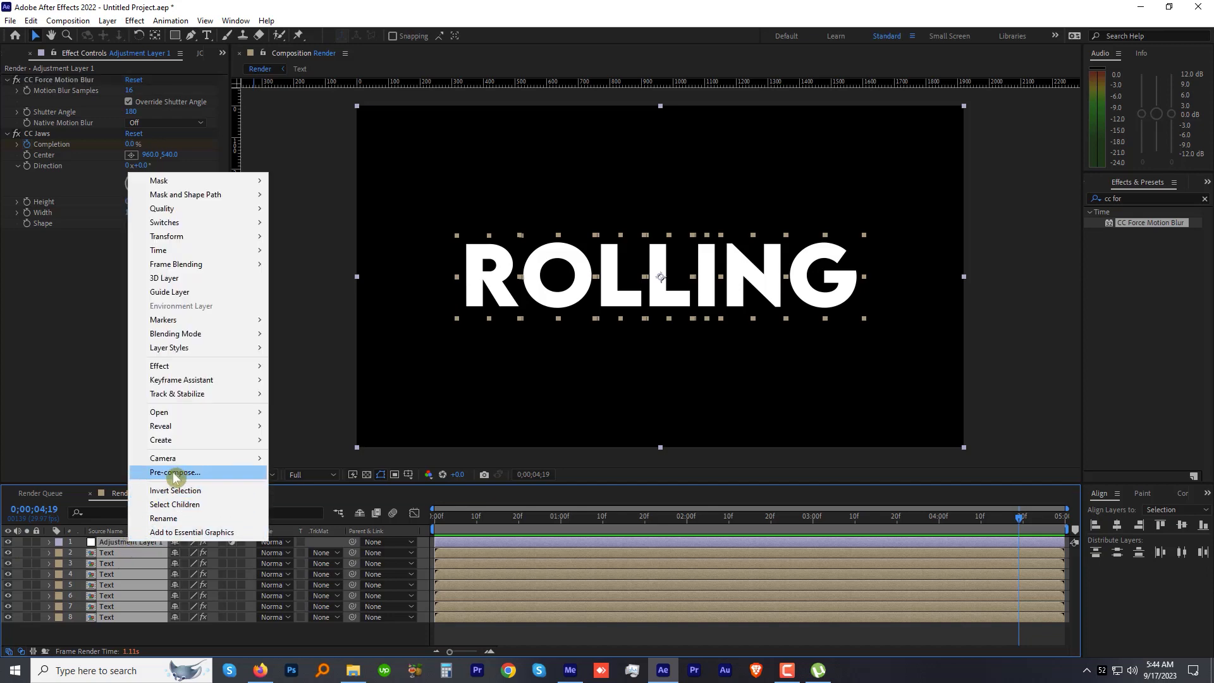
pyautogui.click(107, 20)
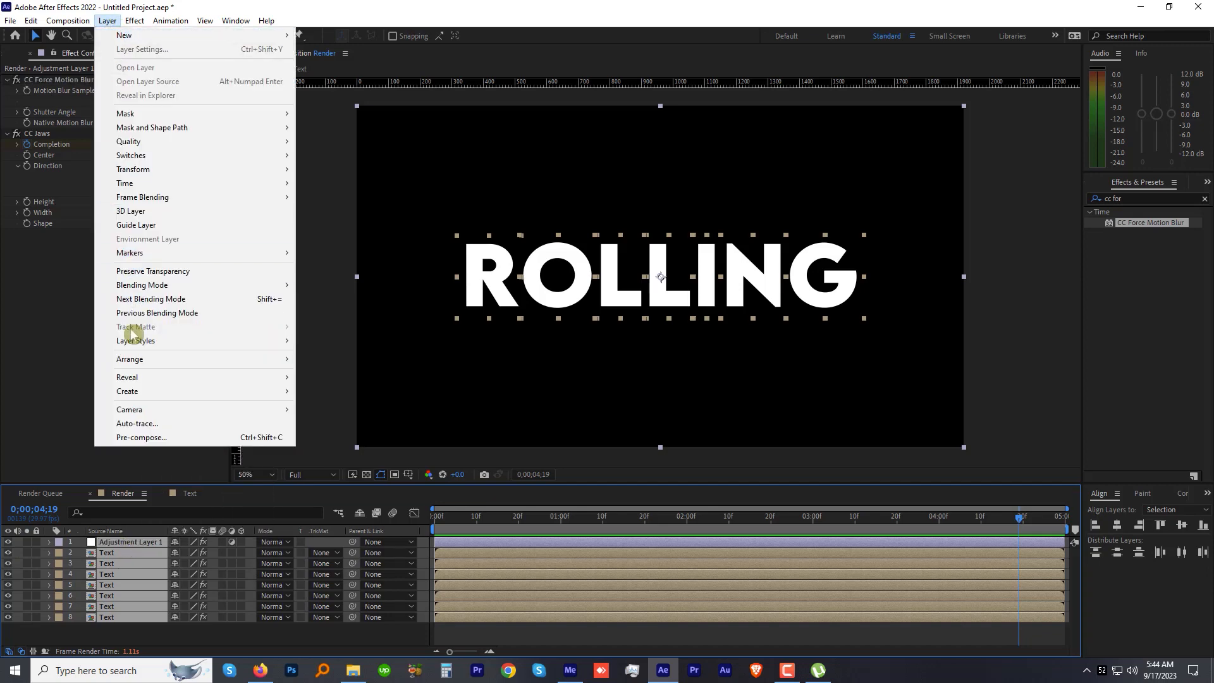
pyautogui.click(141, 438)
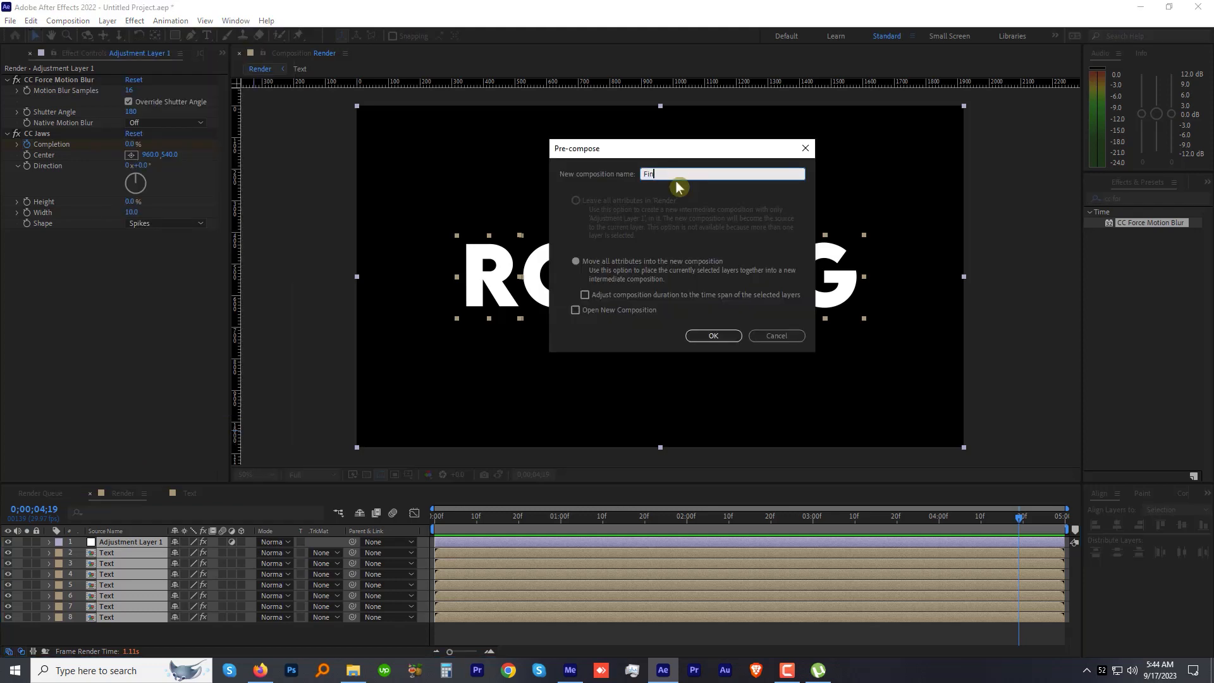
pyautogui.click(712, 335)
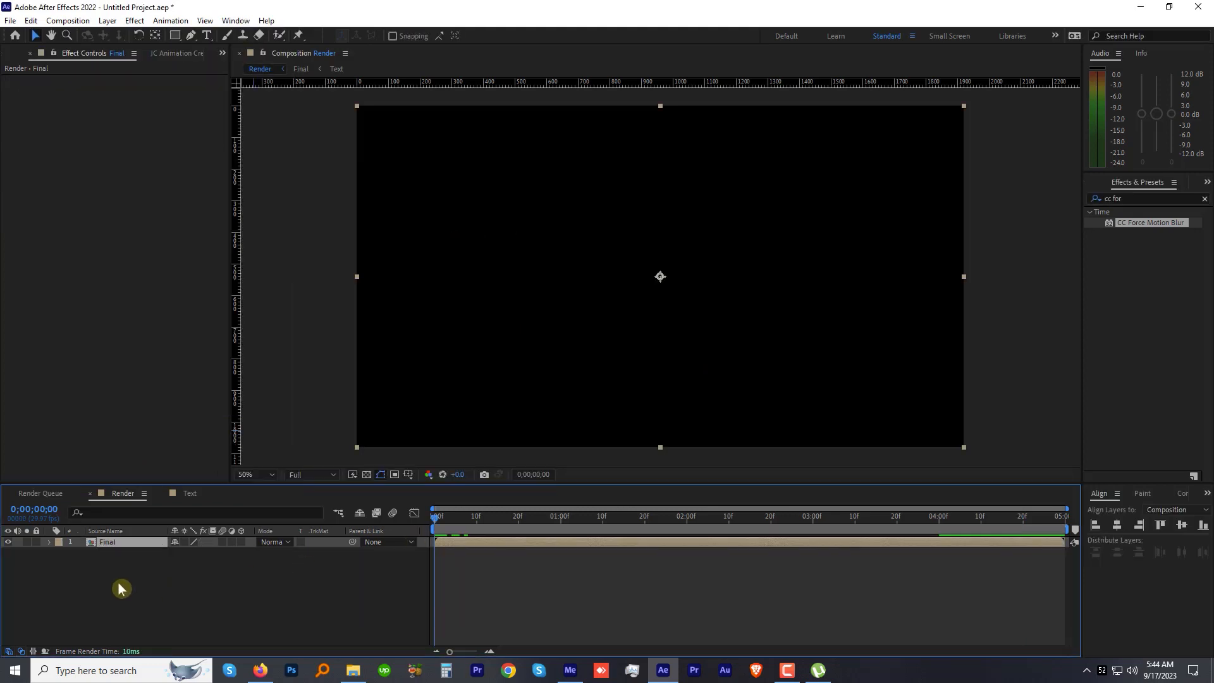
pyautogui.moveTo(93, 556)
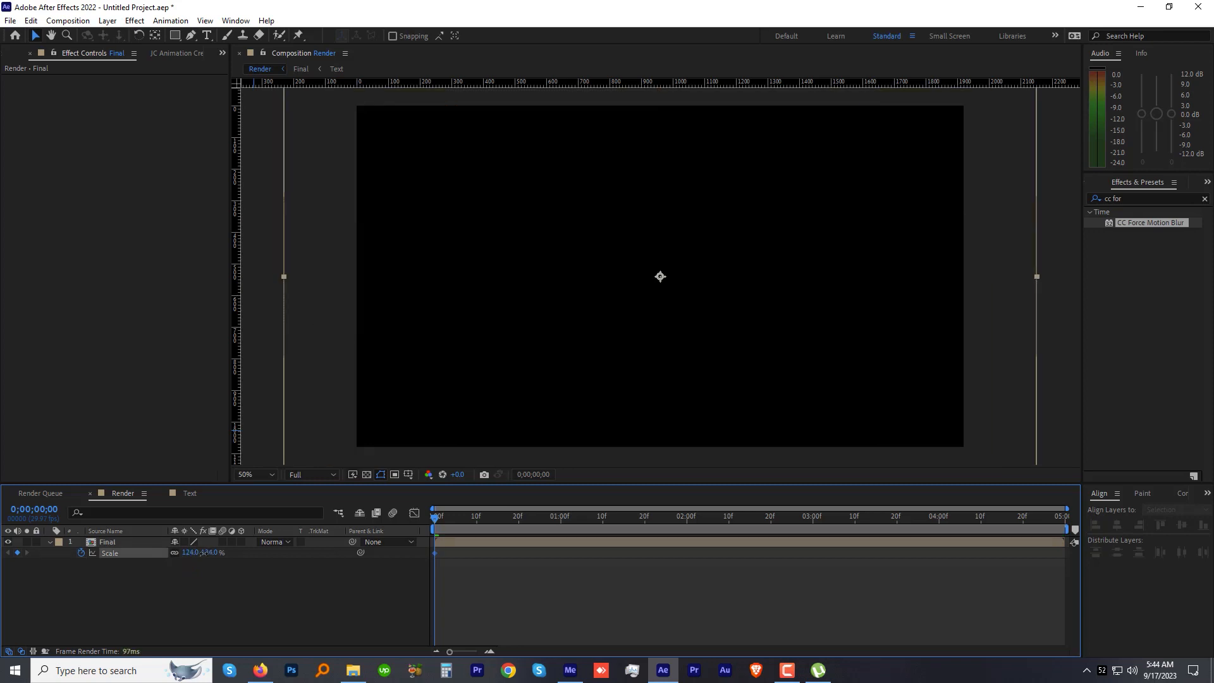
# Step: Set the Final layer's Scale to 100% at four seconds and Easy Ease the keyframes
pyautogui.click(934, 516)
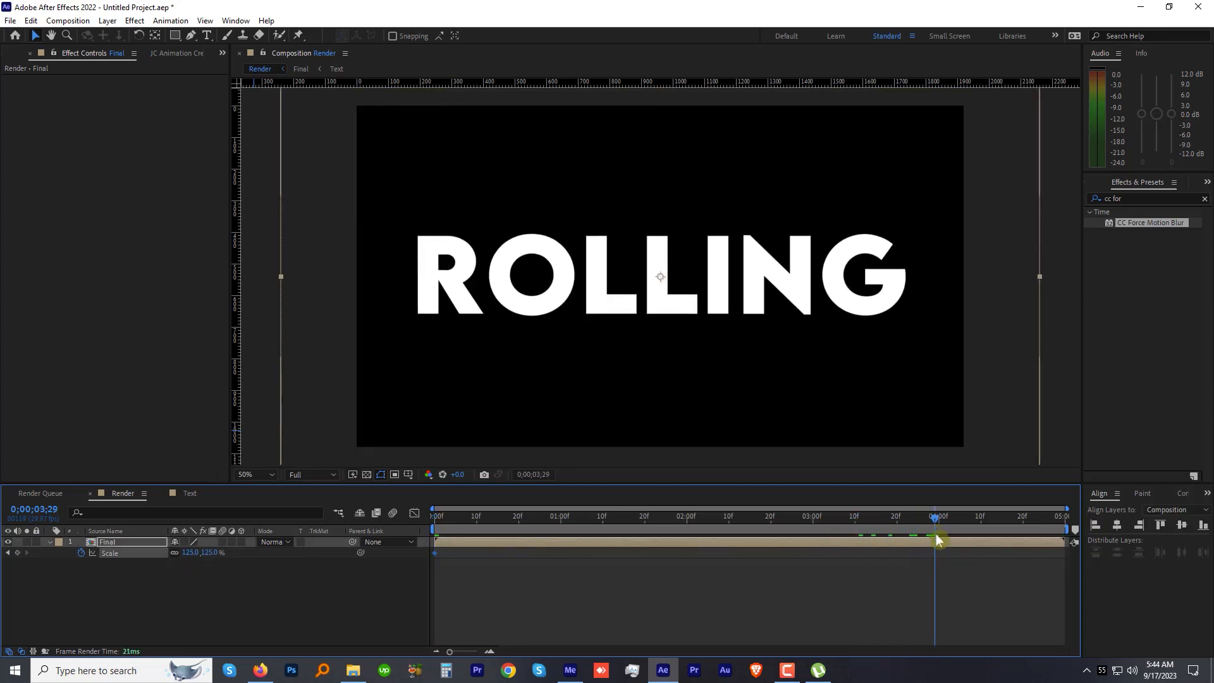
pyautogui.click(937, 516)
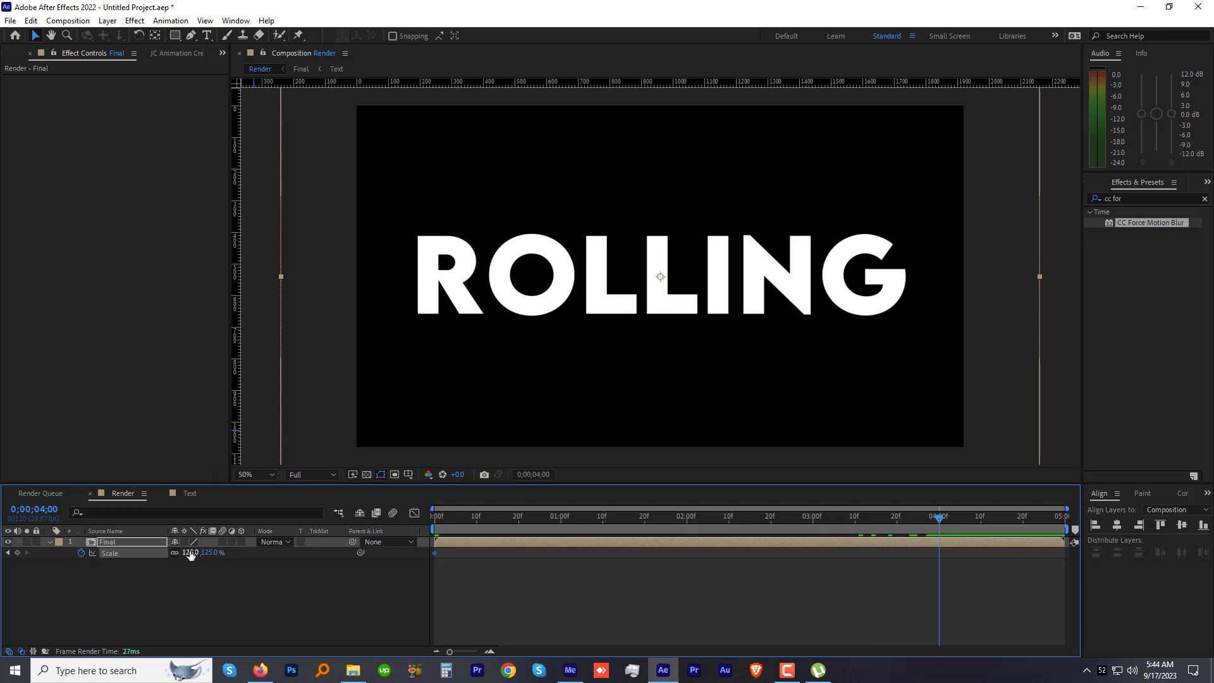
pyautogui.doubleClick(190, 552)
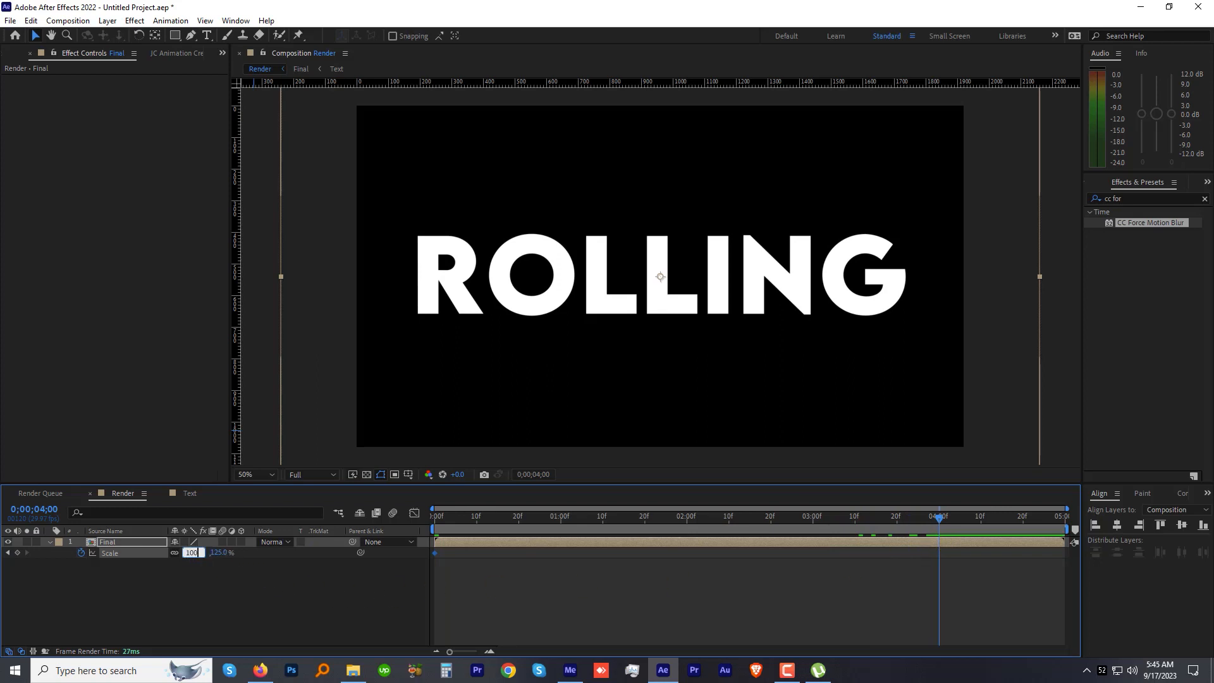
pyautogui.rightClick(937, 552)
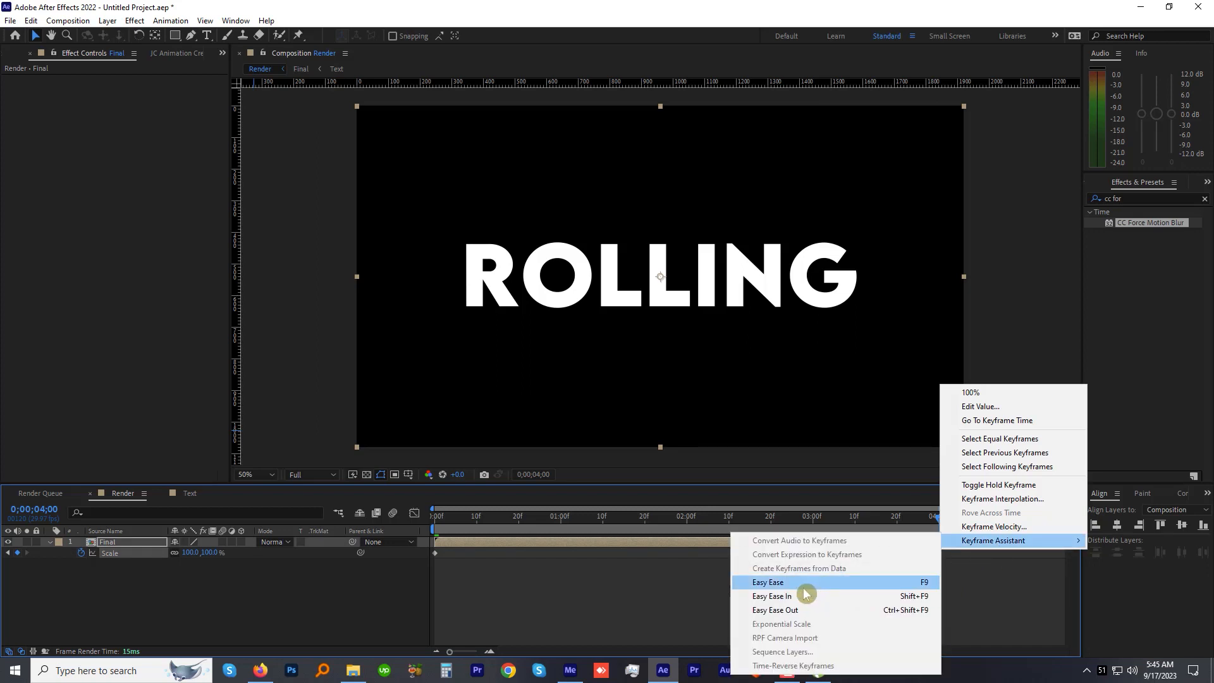
pyautogui.click(767, 582)
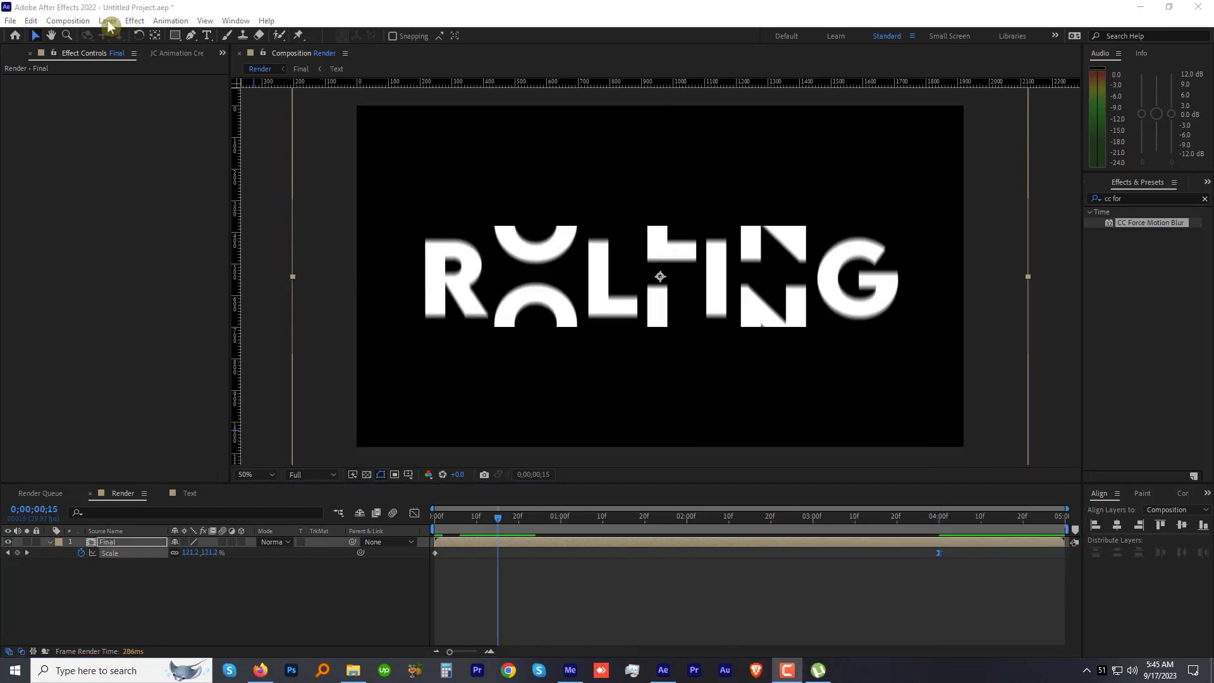
# Step: Add a dark blue full-frame solid layer beneath the Final composition
pyautogui.click(107, 21)
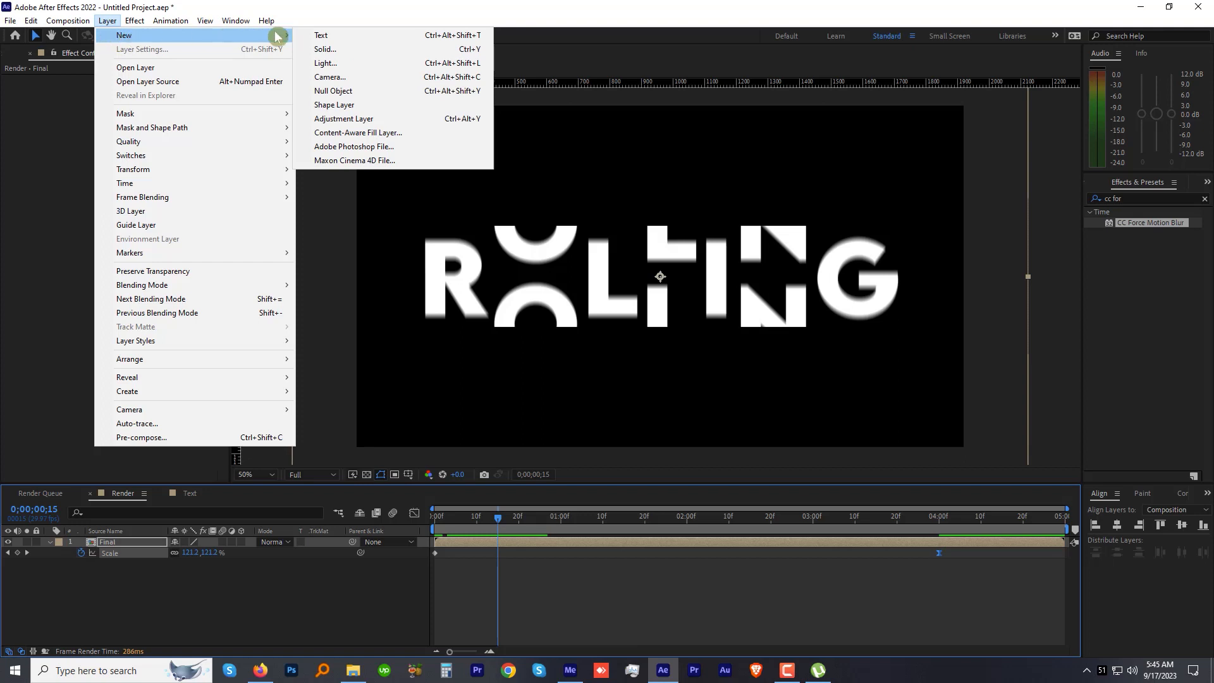
pyautogui.click(324, 48)
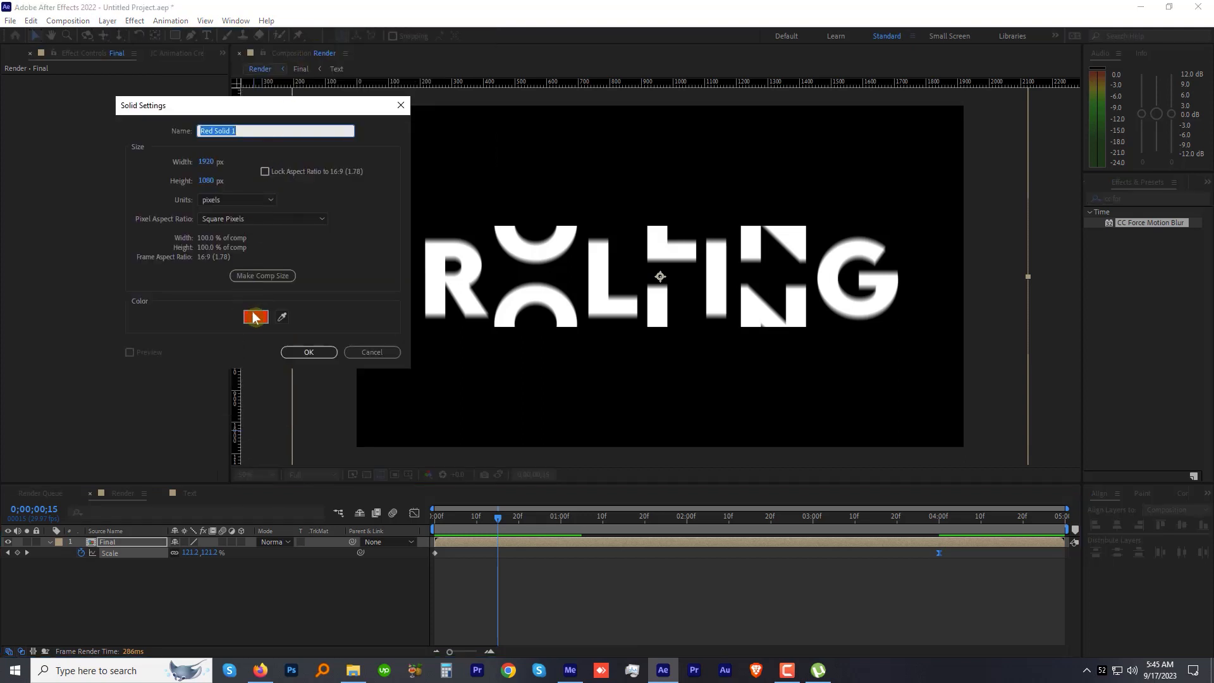
pyautogui.click(255, 316)
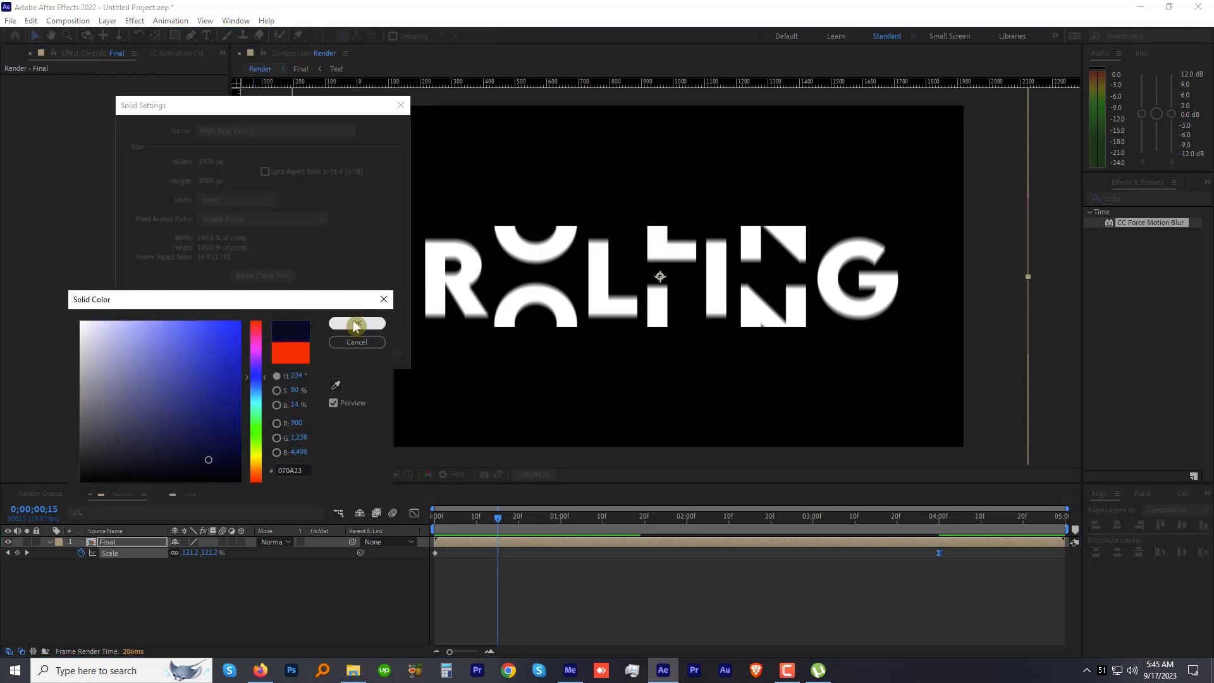
pyautogui.click(356, 323)
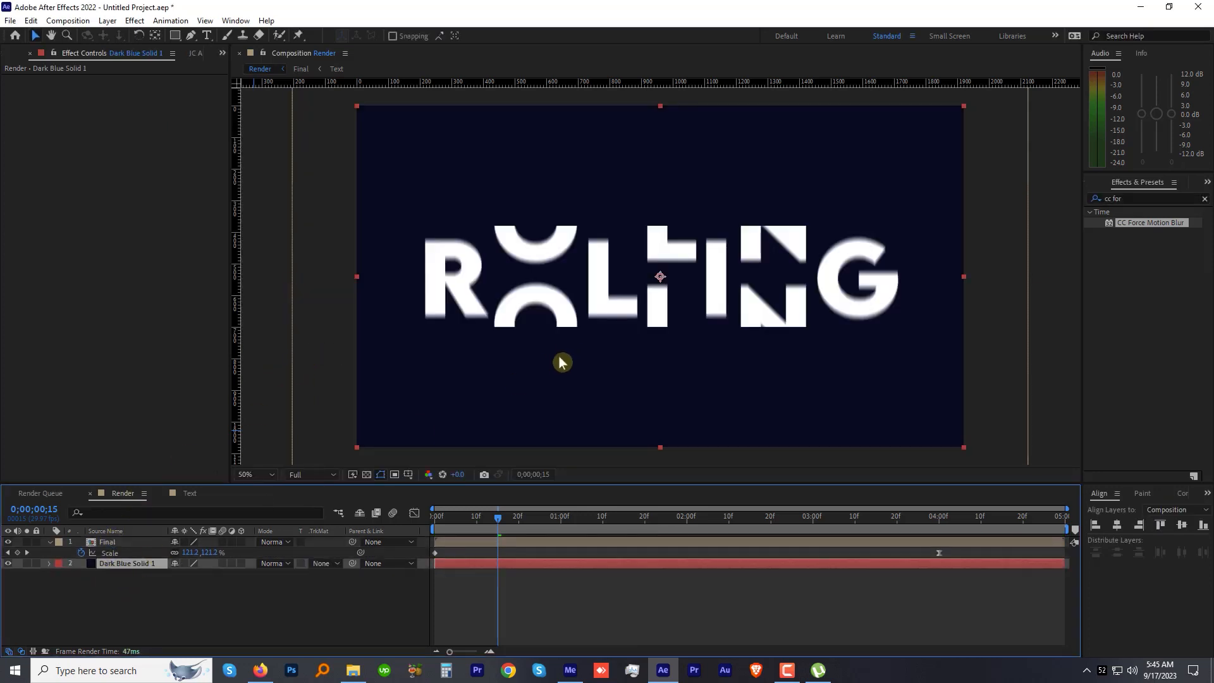
pyautogui.click(107, 541)
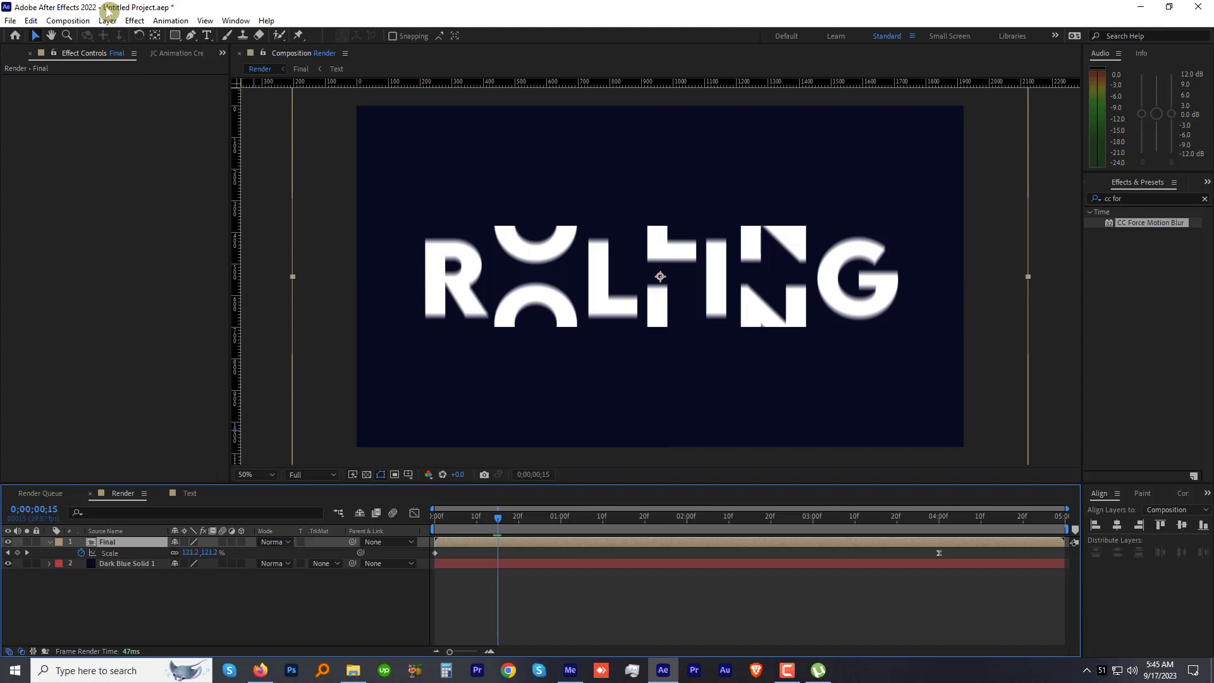
# Step: Add an adjustment layer with the Glow effect applied and duplicated into stacked copies
pyautogui.click(107, 21)
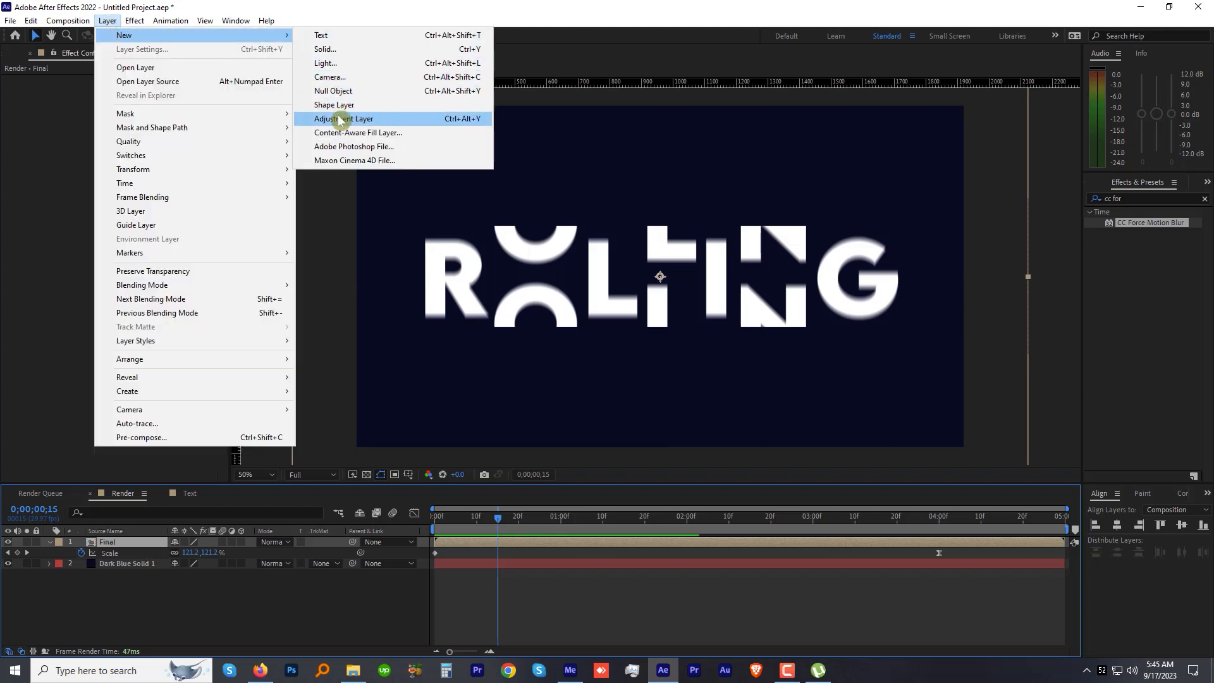
pyautogui.click(344, 119)
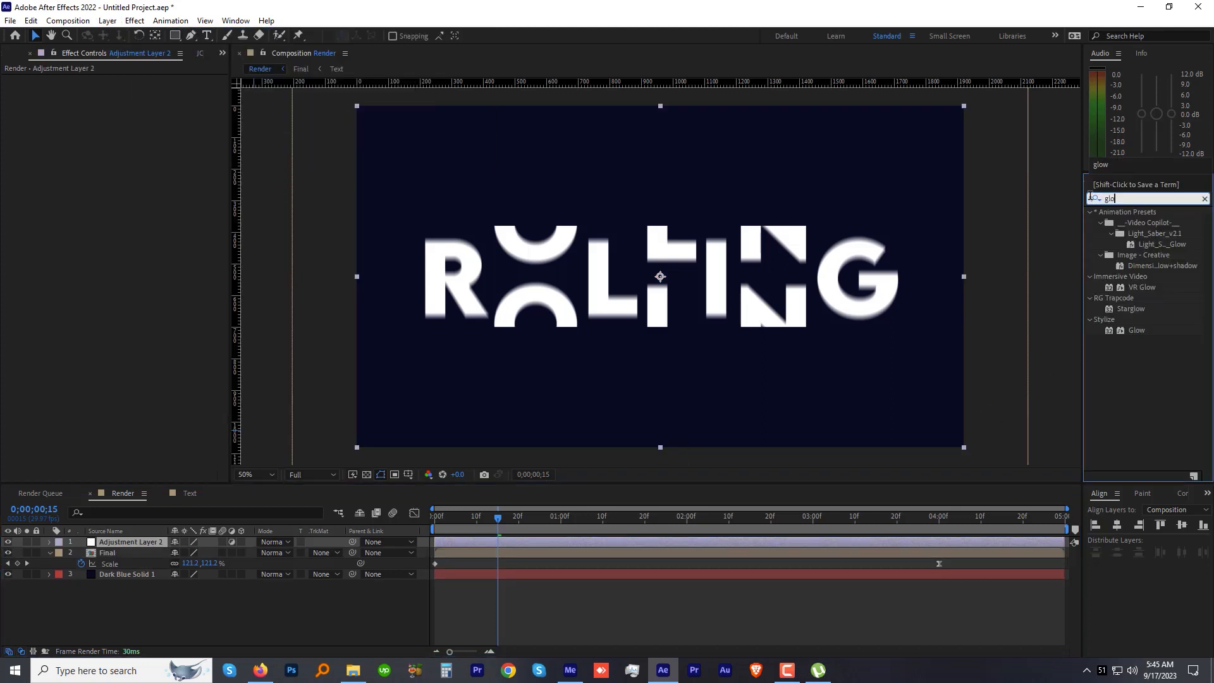
pyautogui.doubleClick(1137, 330)
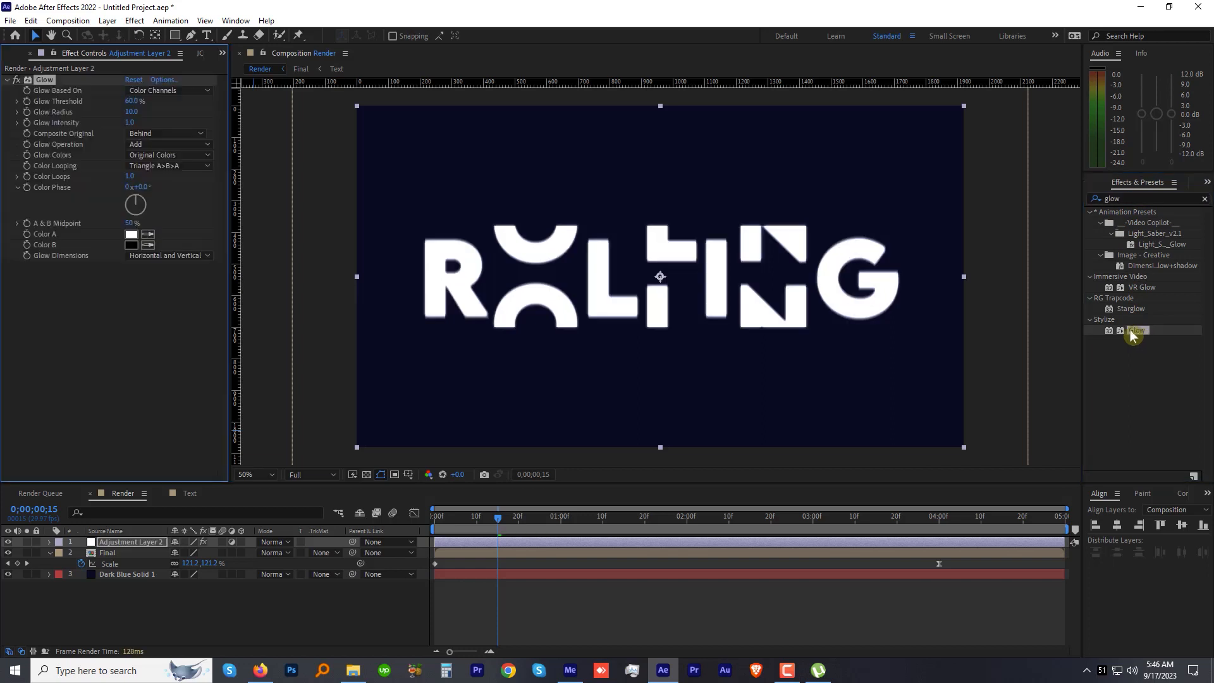
pyautogui.moveTo(101, 105)
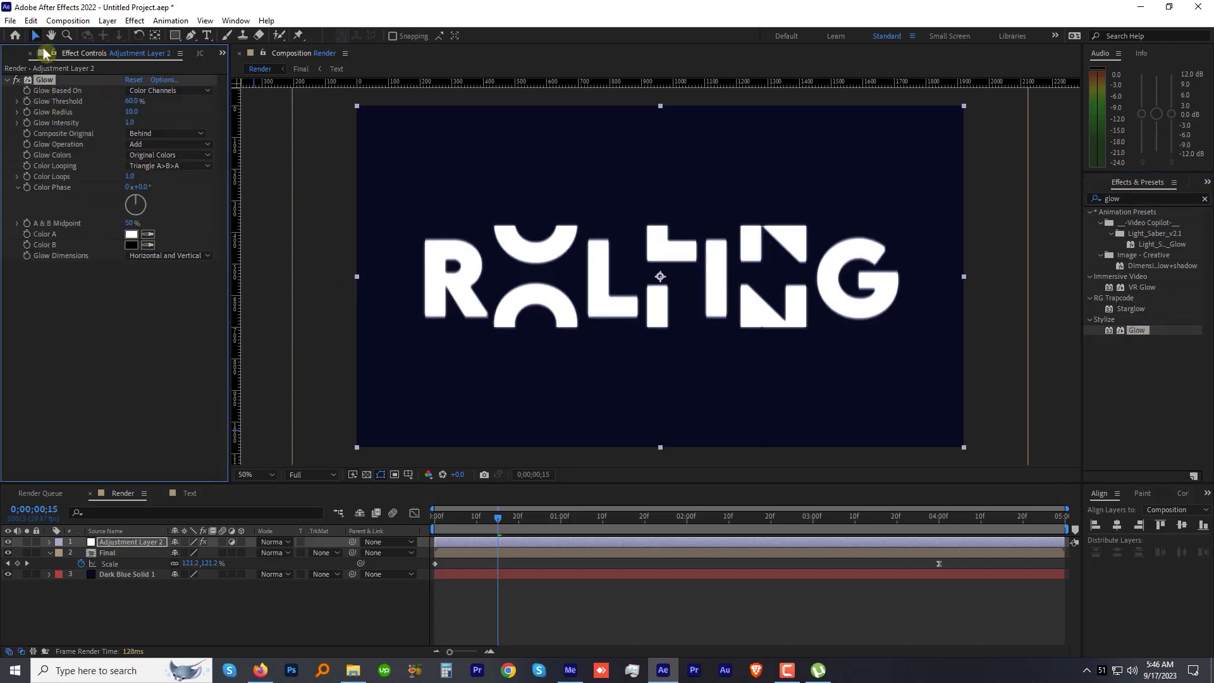
pyautogui.click(30, 21)
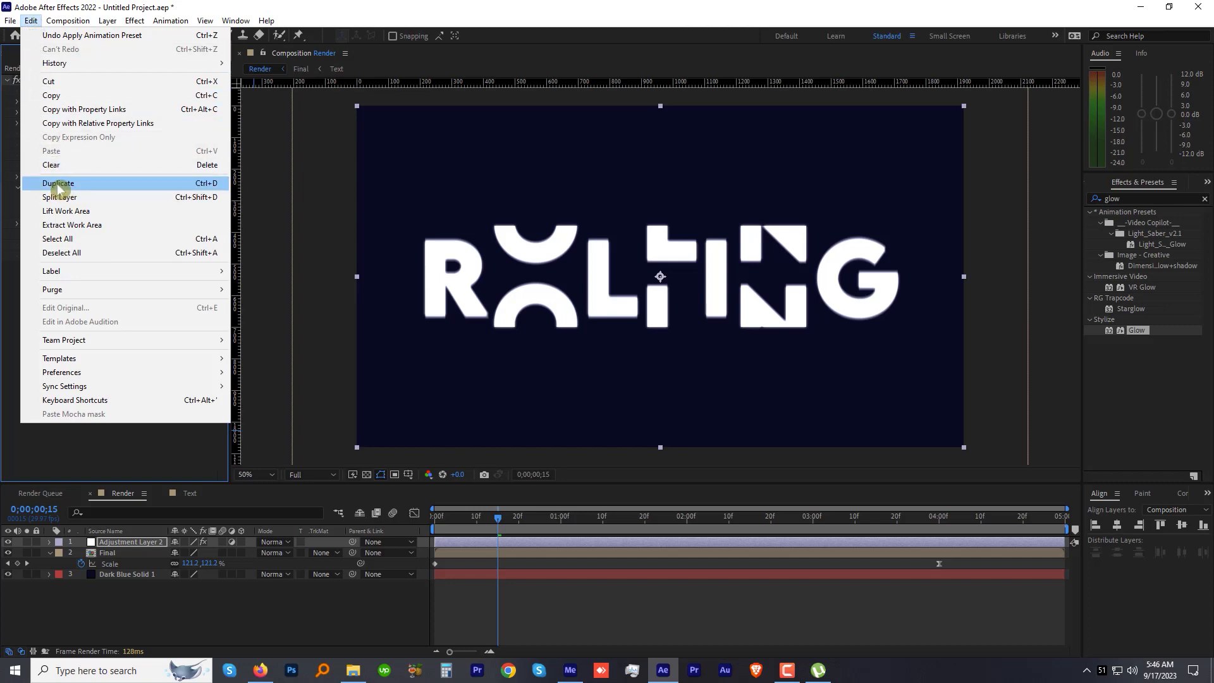
pyautogui.click(58, 183)
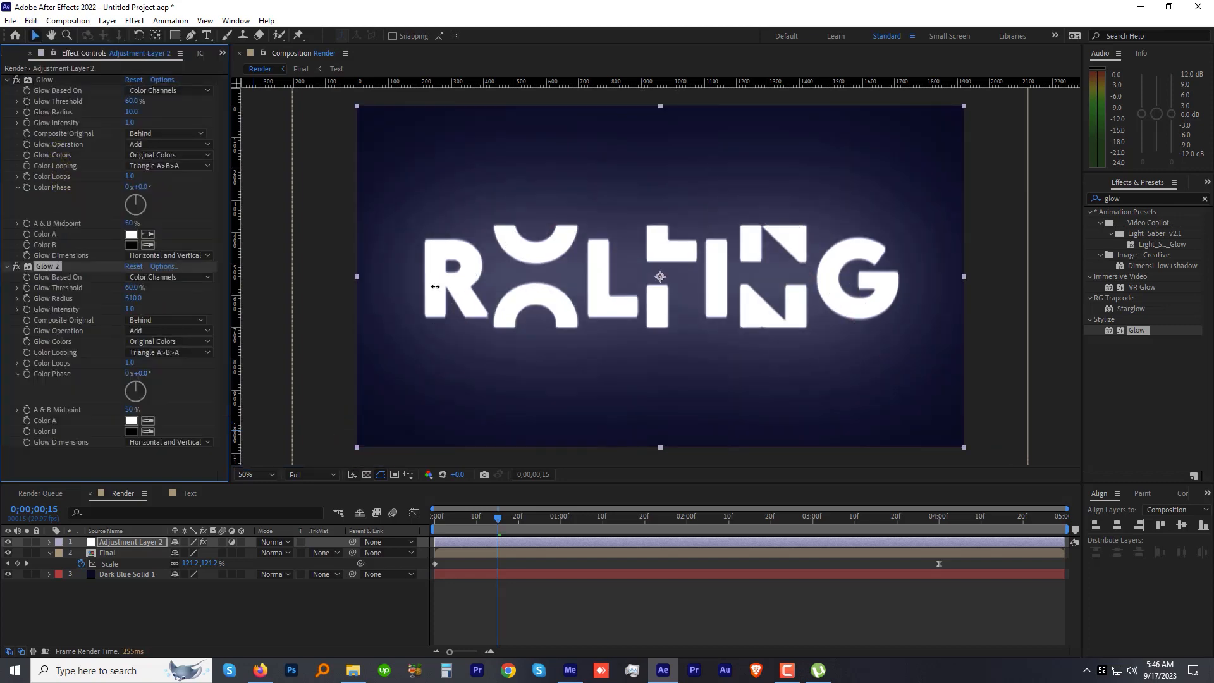
pyautogui.click(31, 21)
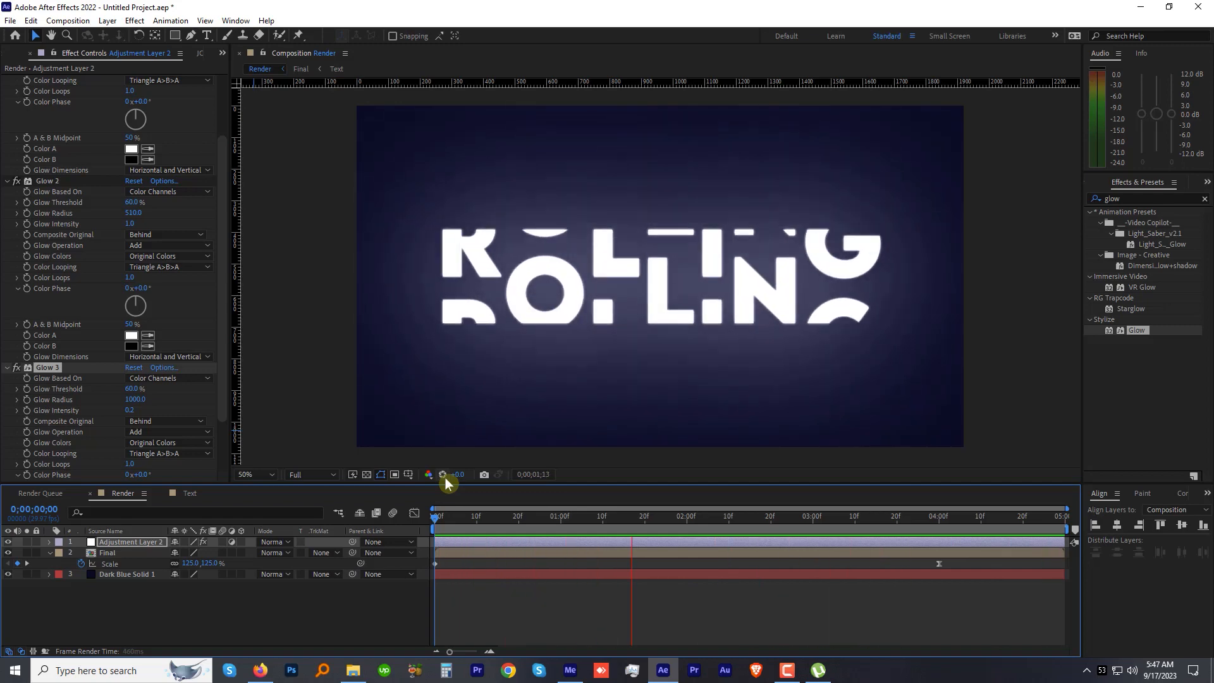
pyautogui.click(890, 515)
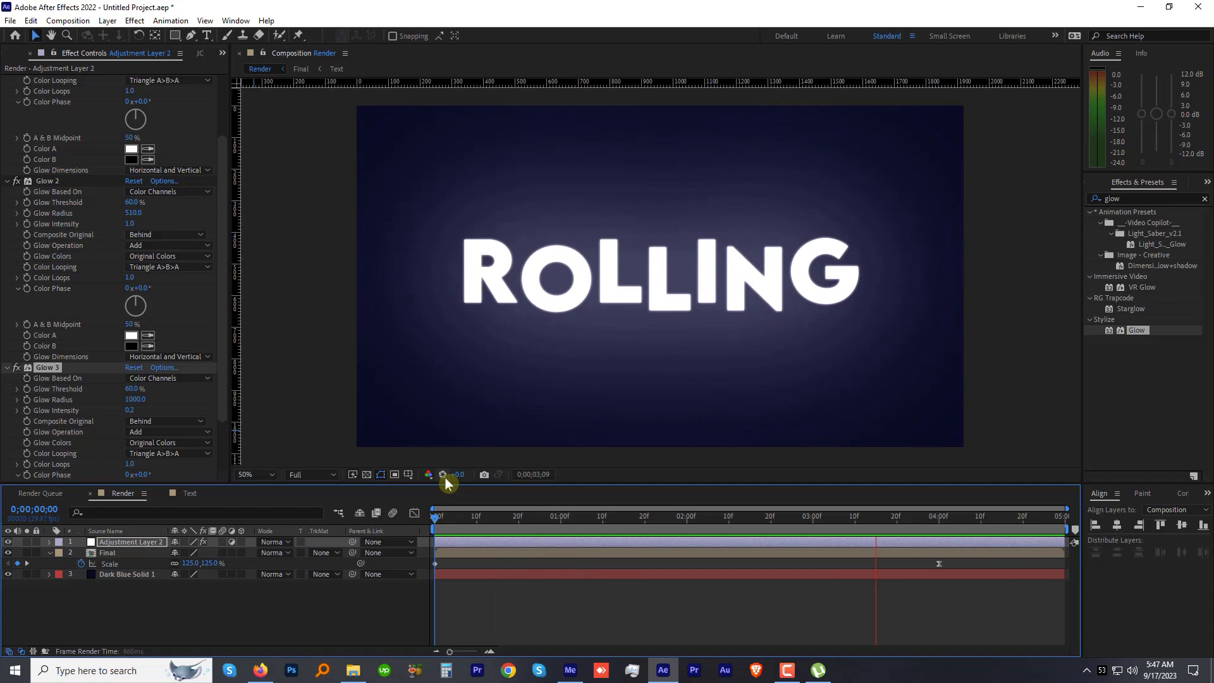
# Step: In the Text composition, add an Opacity animator to the ROLLING text
pyautogui.click(336, 69)
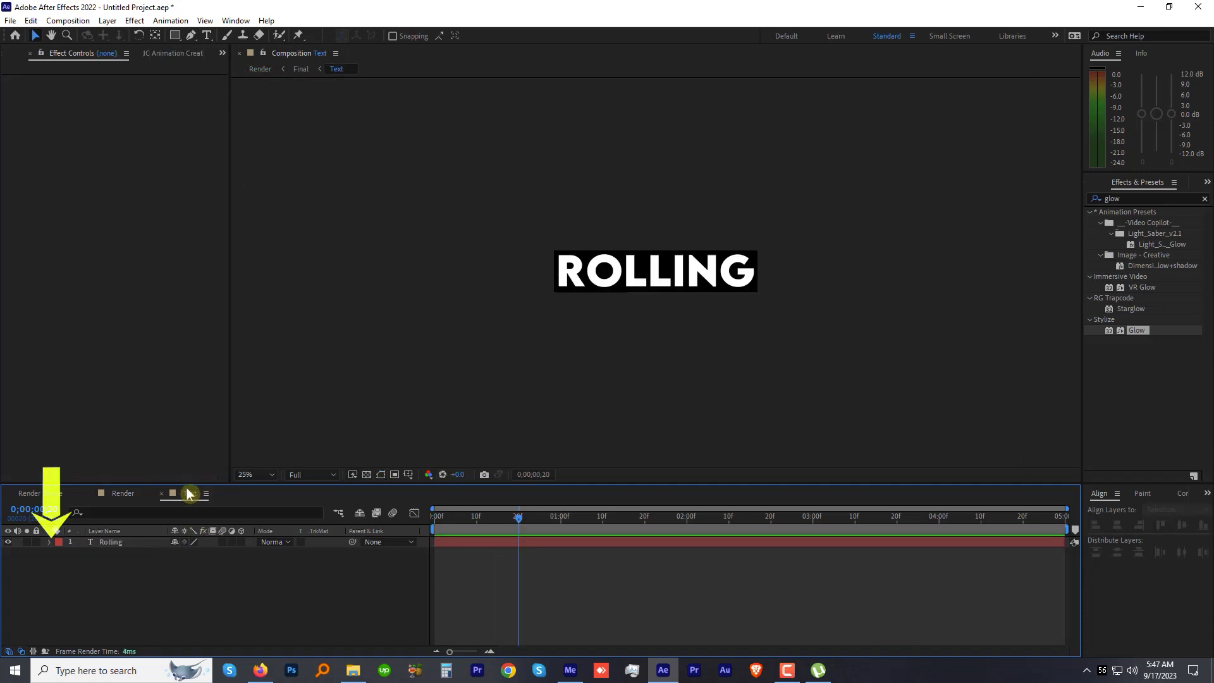
pyautogui.click(230, 552)
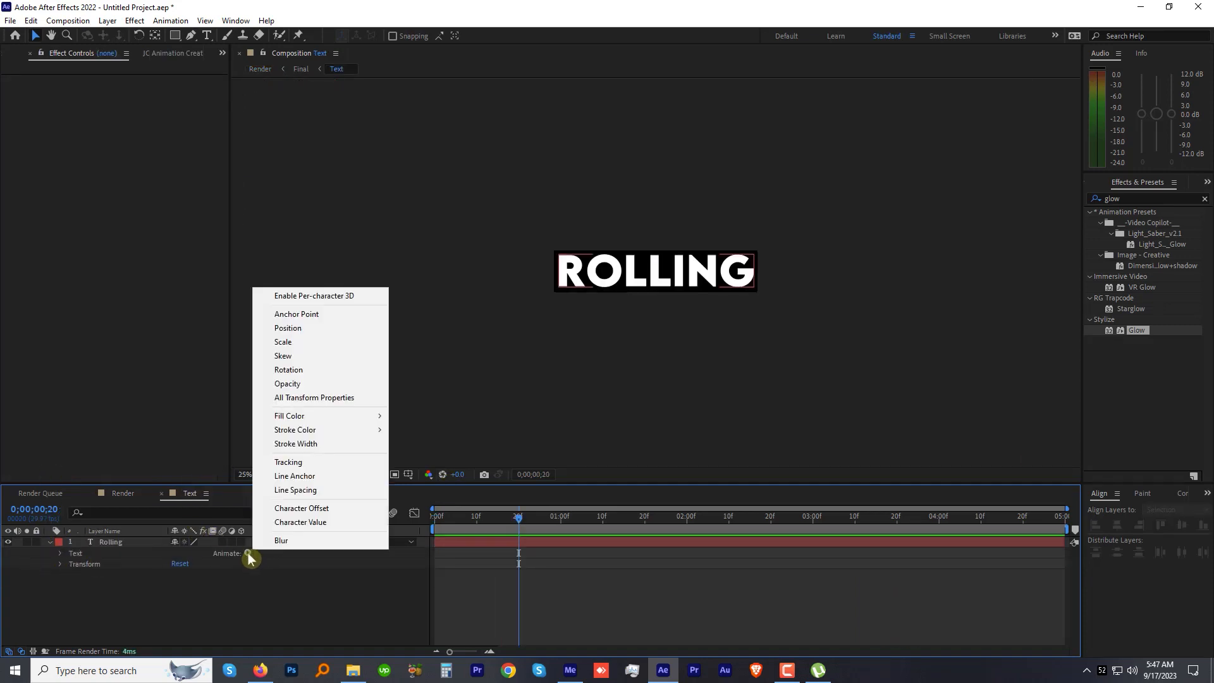
pyautogui.click(287, 383)
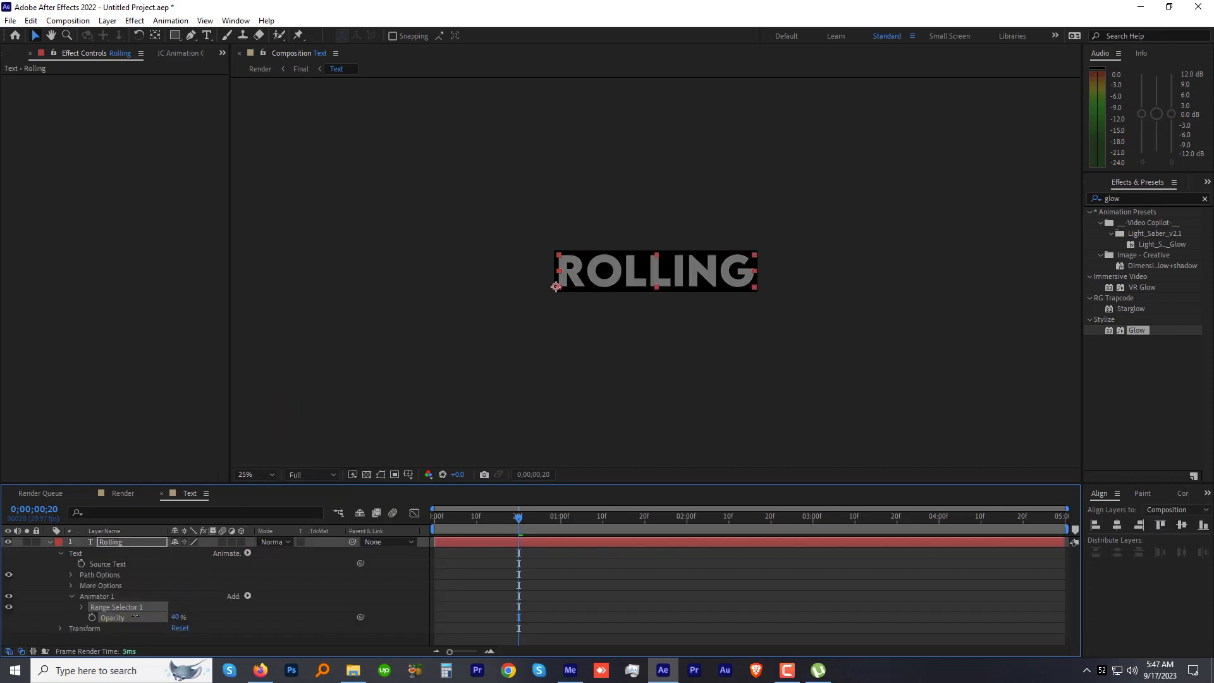
pyautogui.click(81, 548)
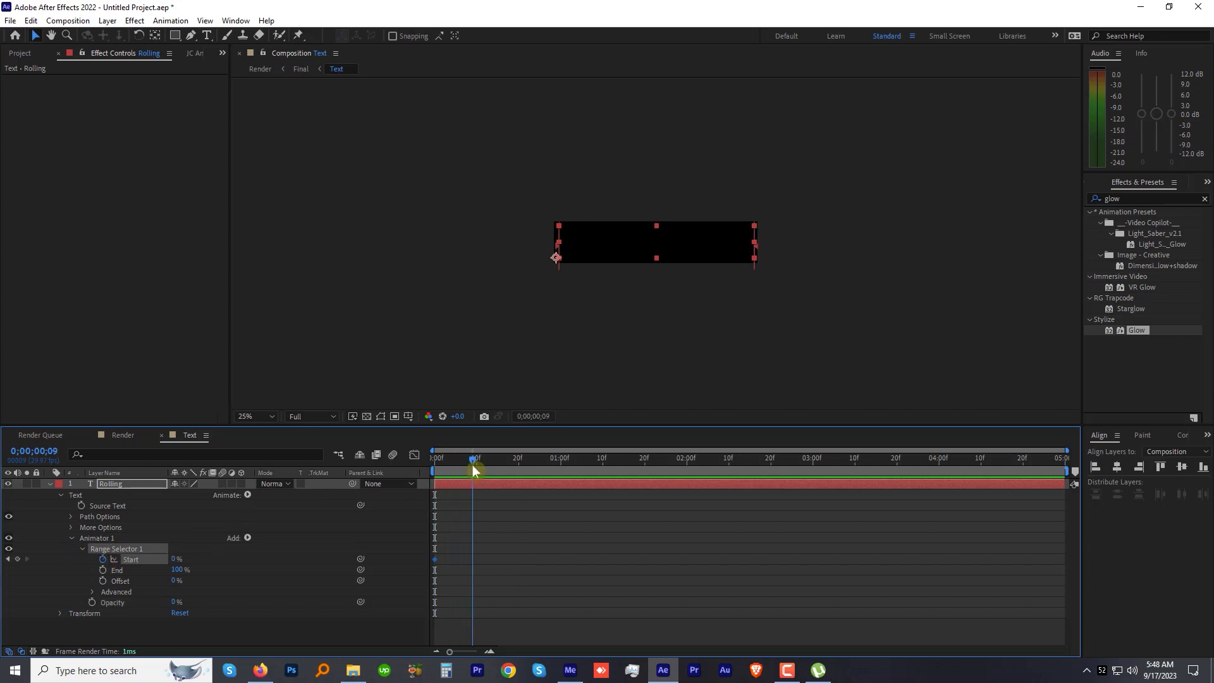
# Step: Keyframe Range Start, enable Randomize Order, and start a Random Seed expression
pyautogui.click(644, 470)
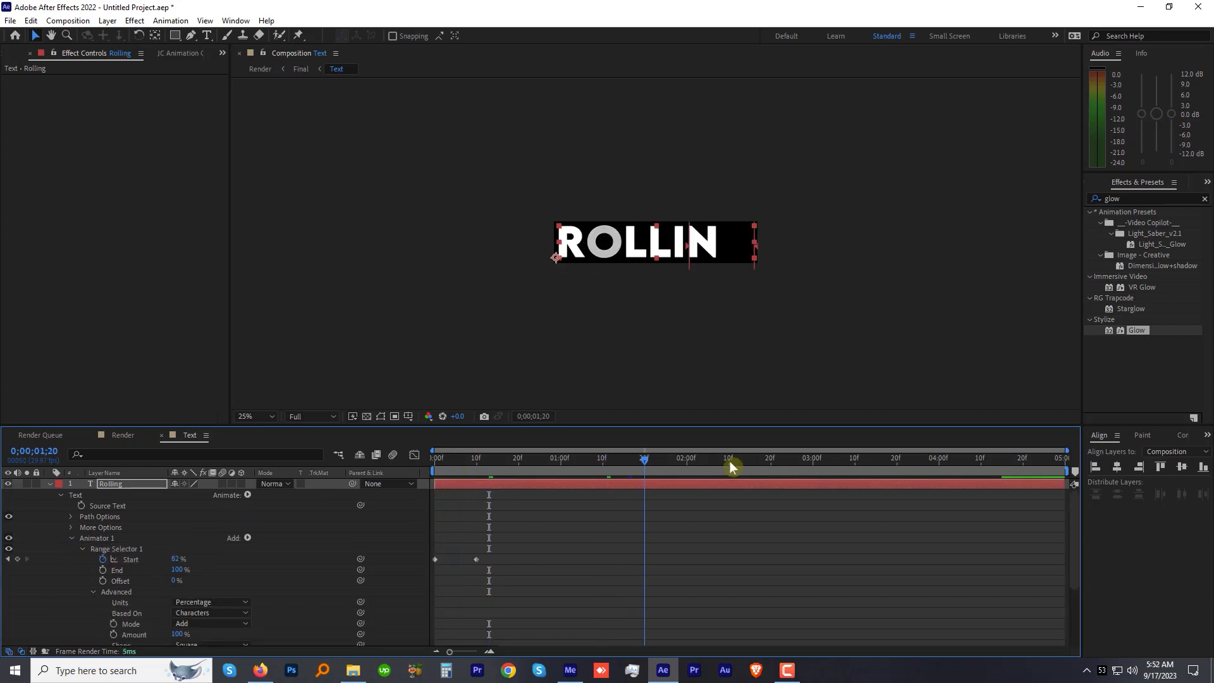
pyautogui.click(942, 458)
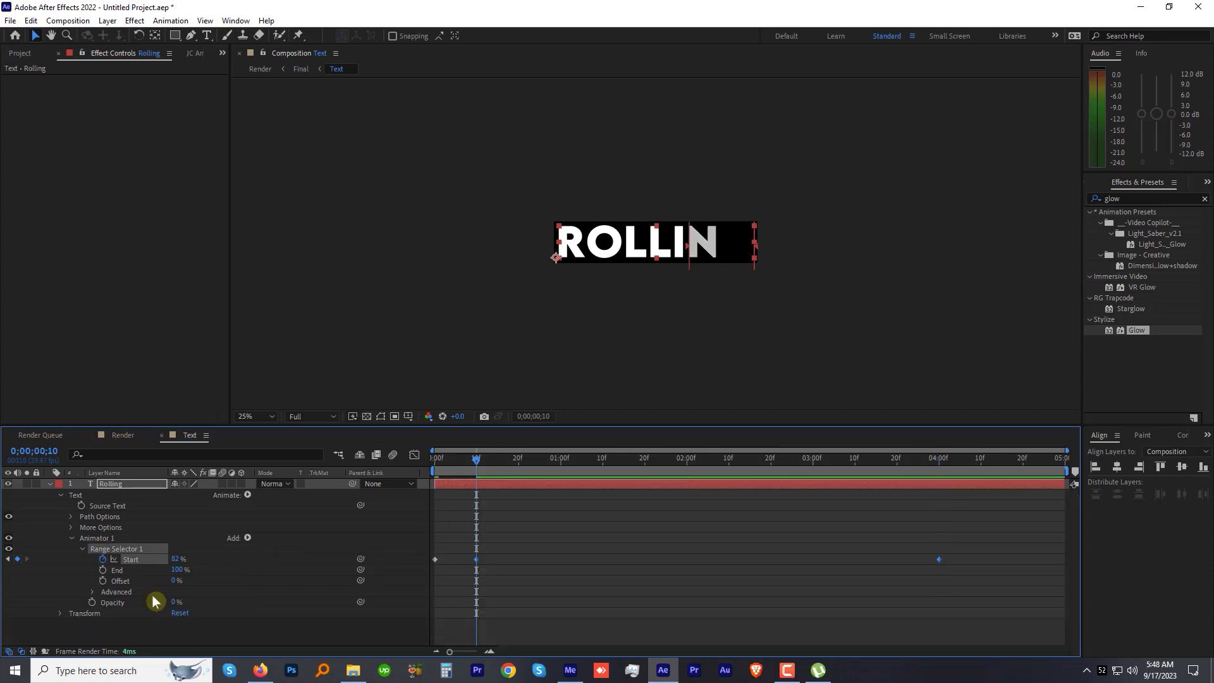
pyautogui.click(93, 592)
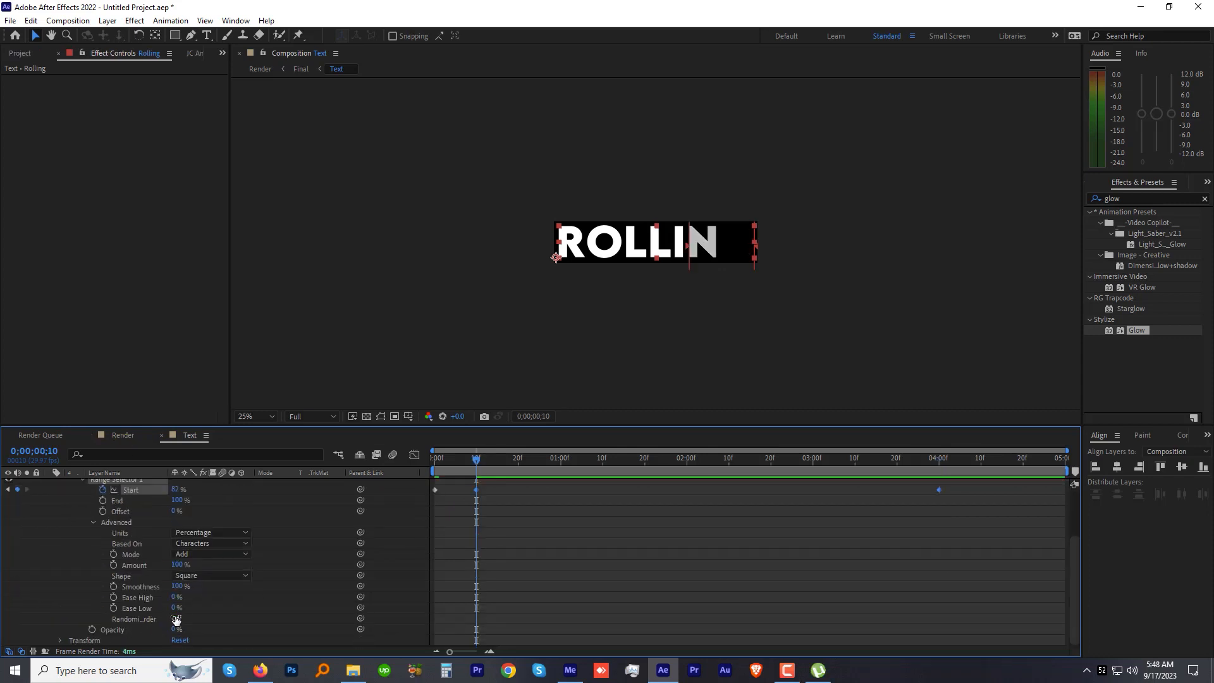
pyautogui.click(103, 619)
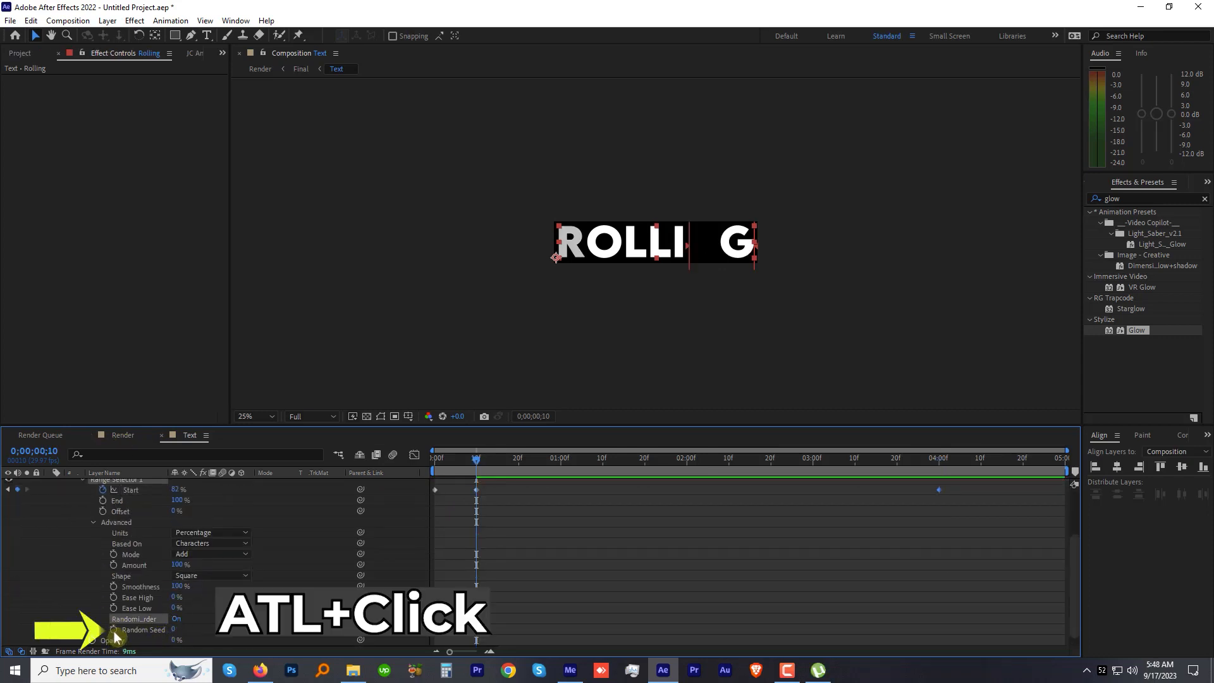
pyautogui.click(113, 630)
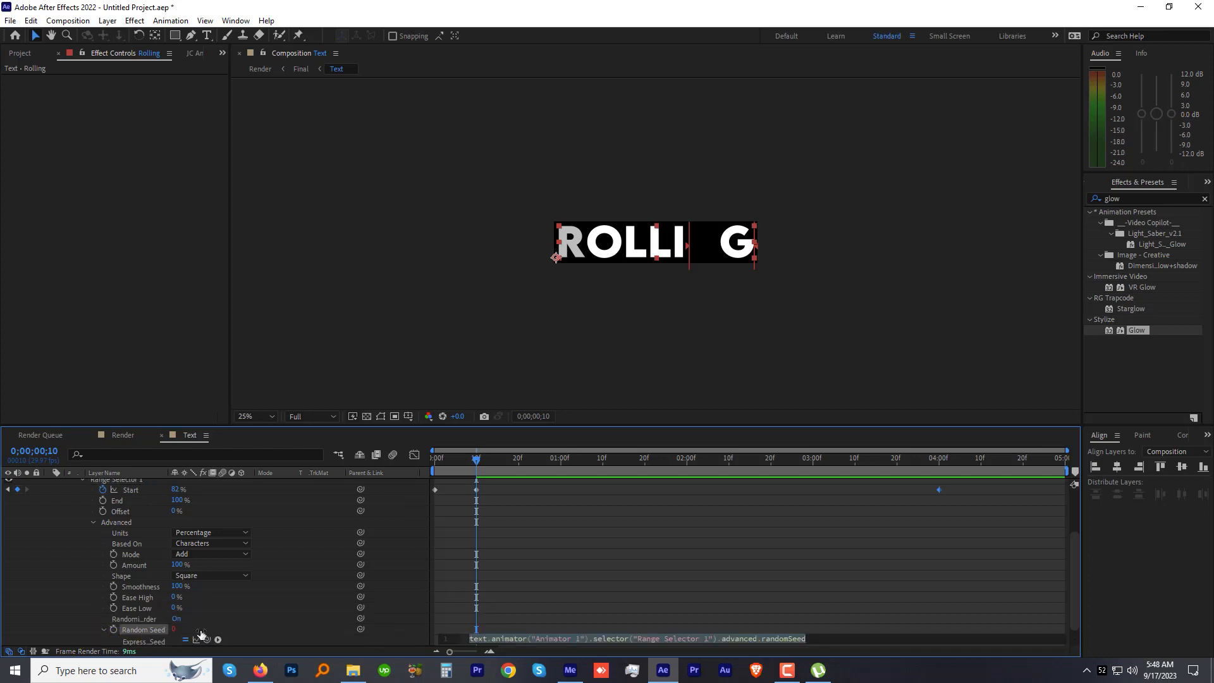